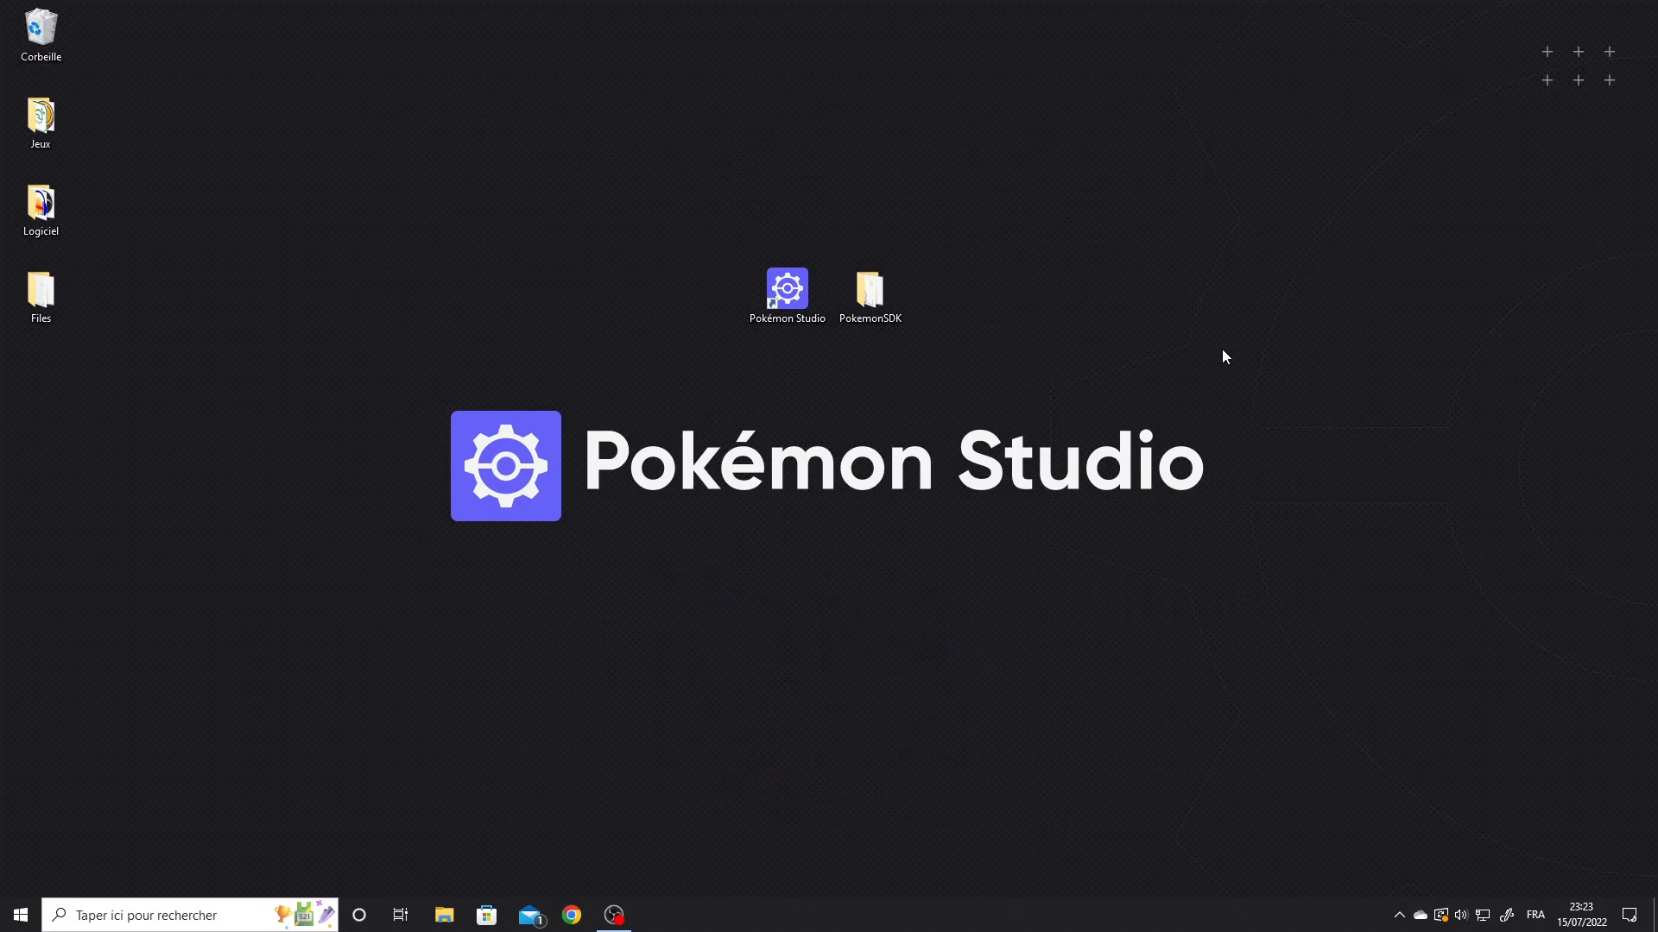
mouse_move(1215, 365)
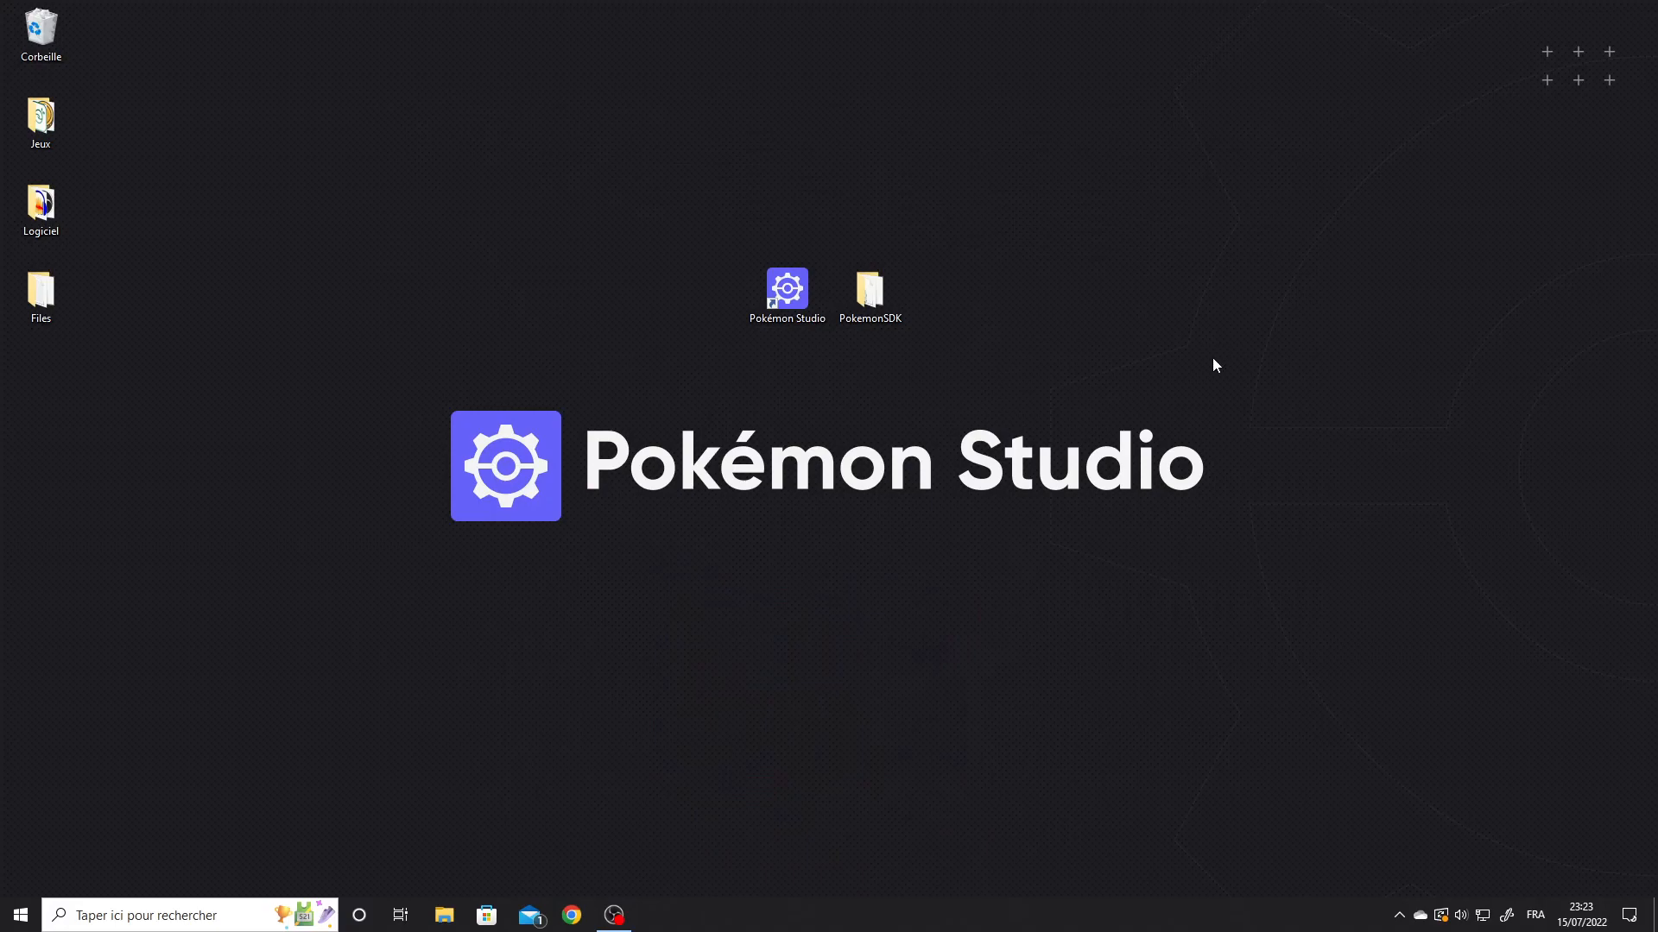
Open the PokemonSDK folder and launch Command Prompt in it from the address bar
left_click(870, 291)
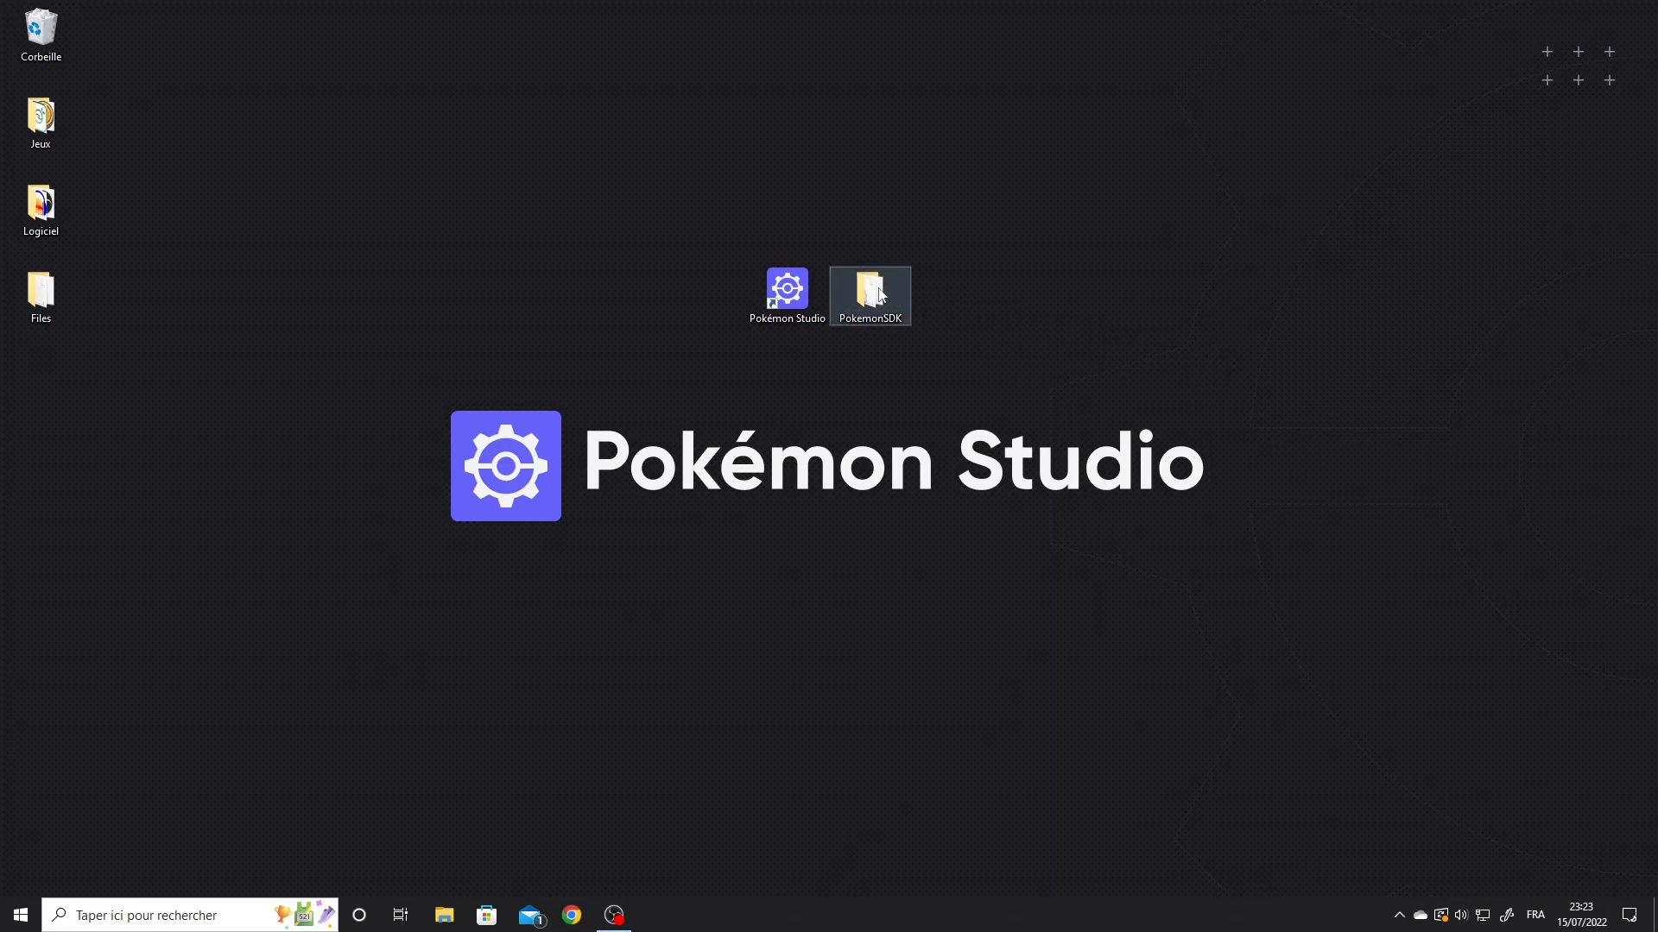
double_click(870, 294)
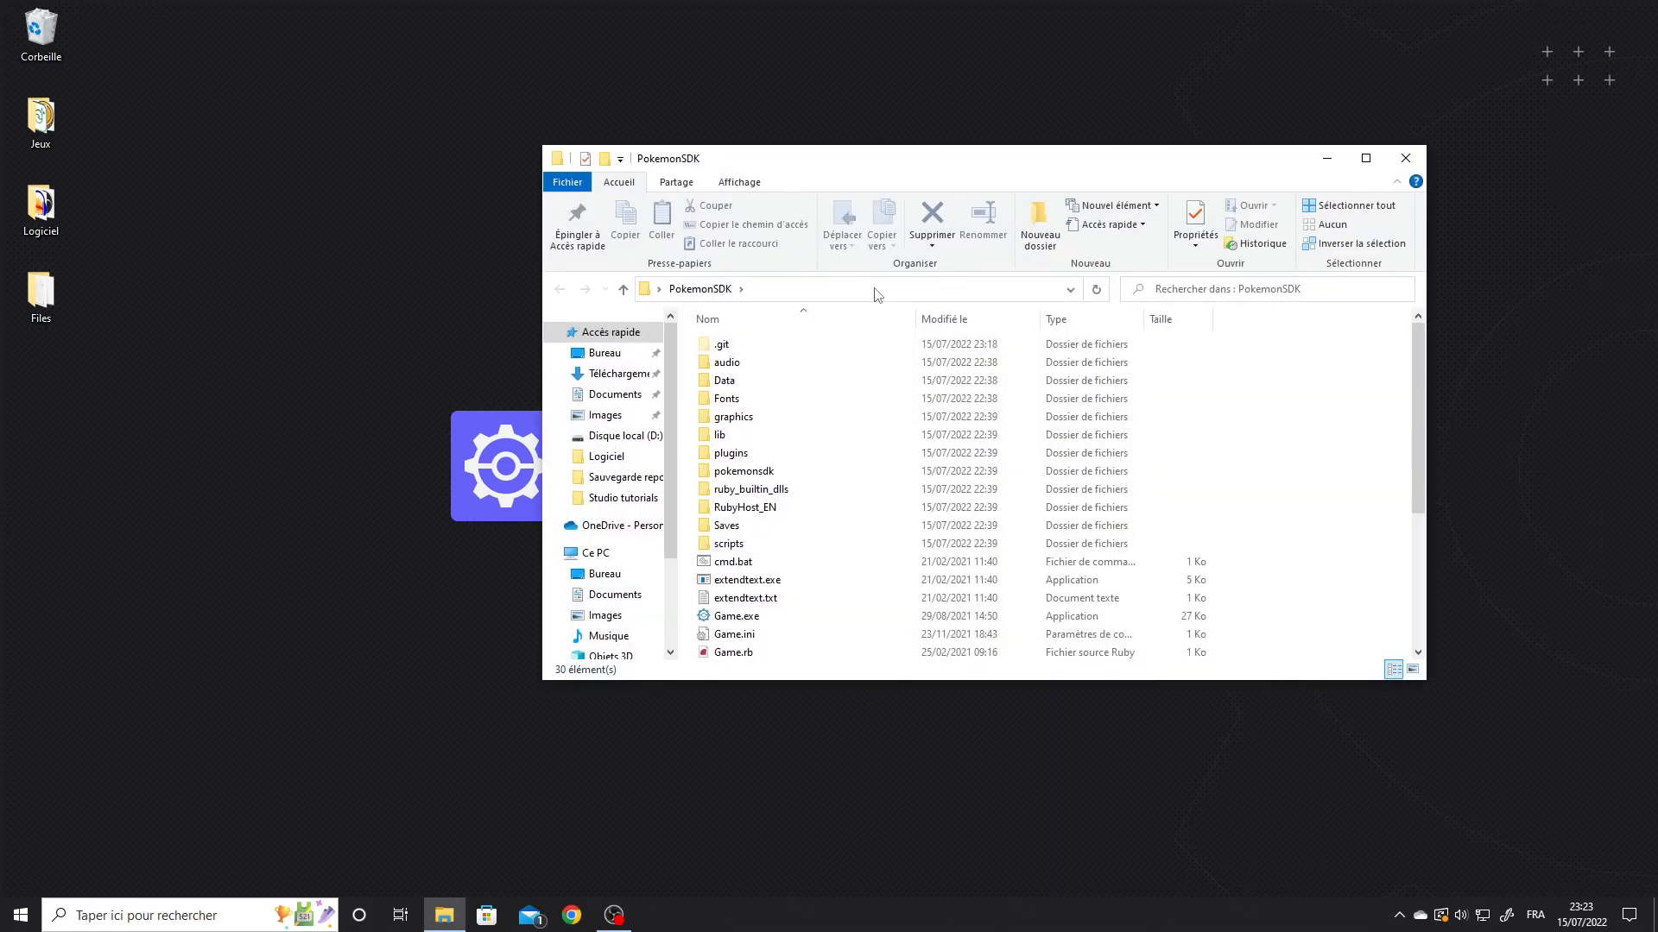
mouse_move(870, 301)
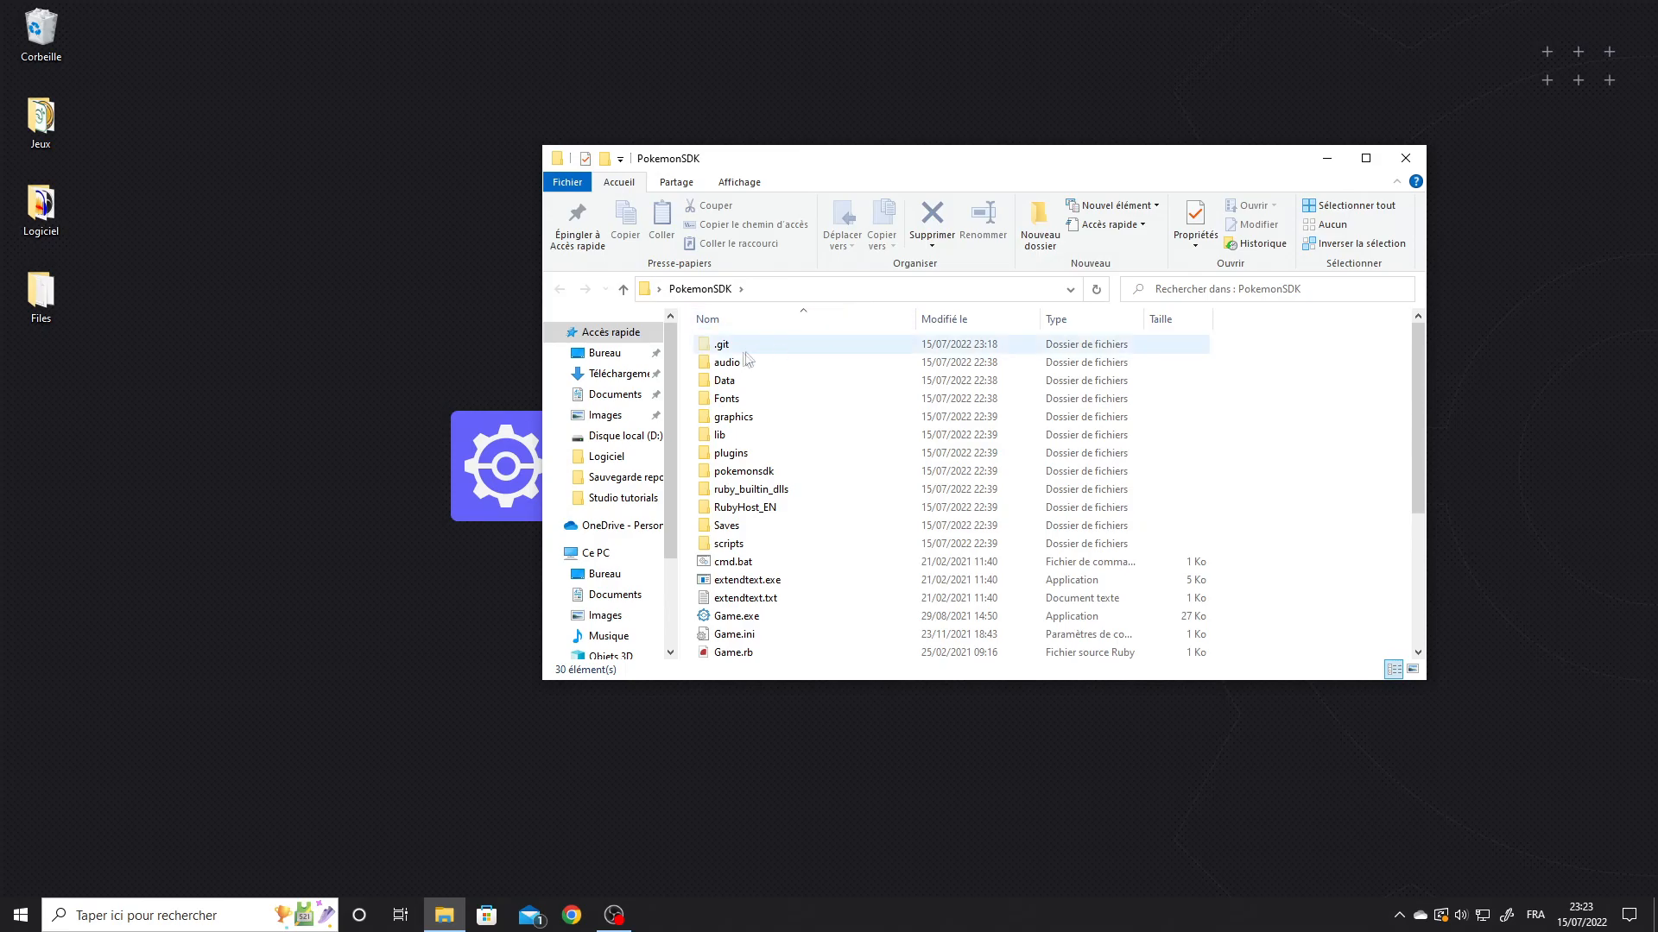
mouse_move(721, 344)
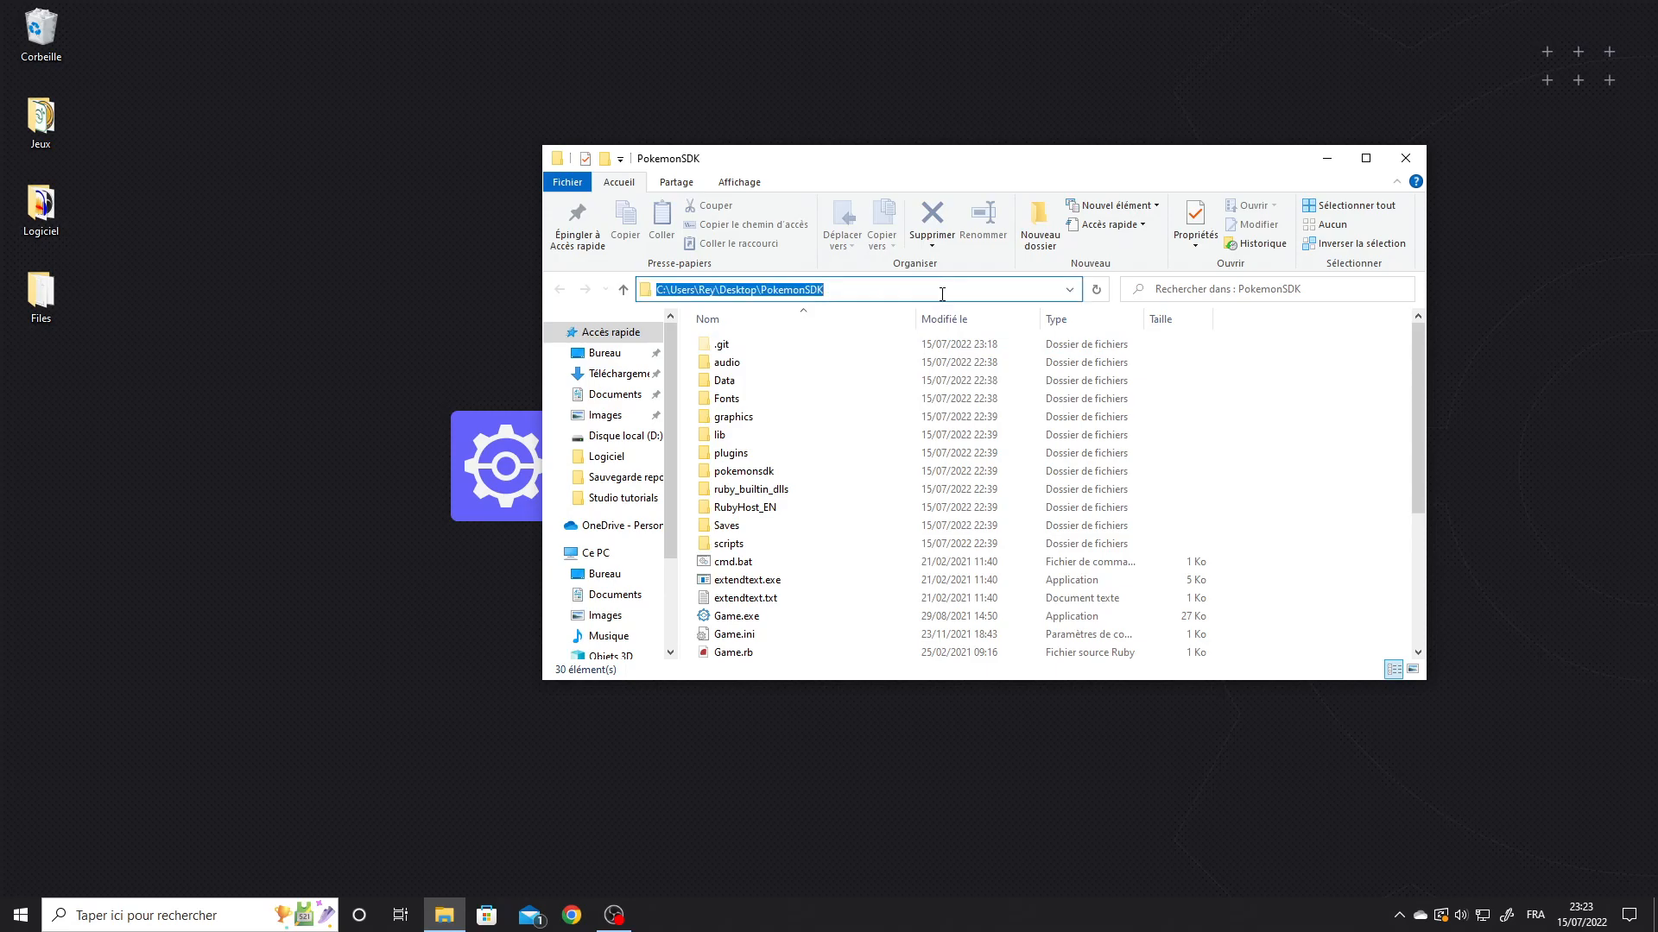
type("cmd")
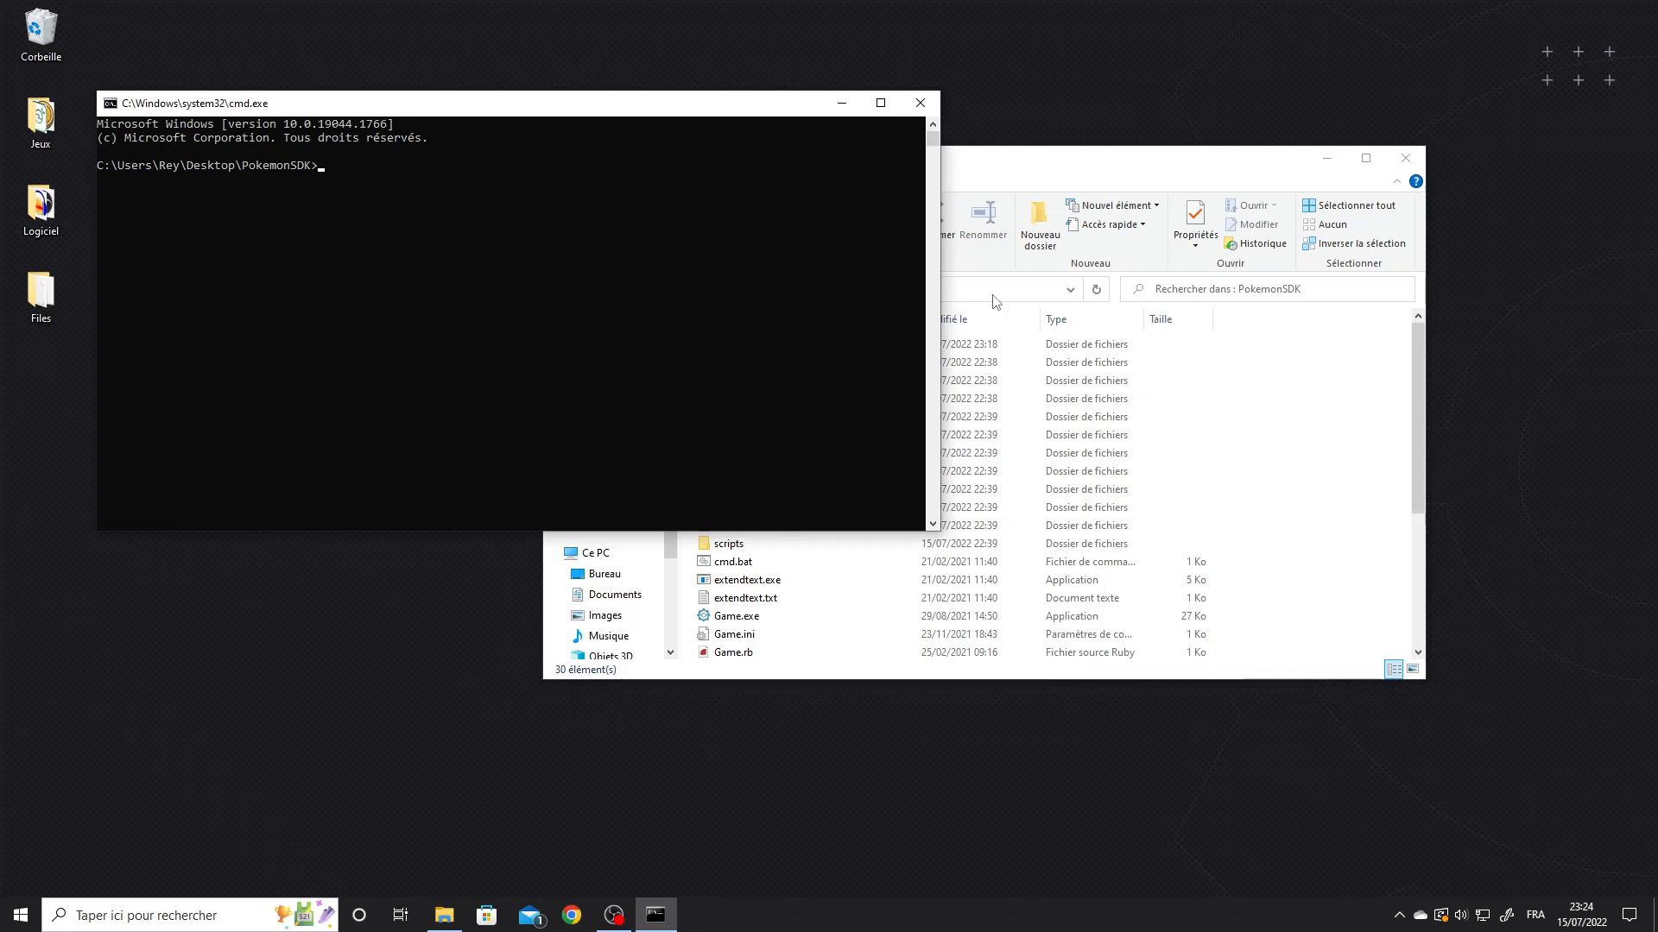
Run 'git submodule status' in the PokemonSDK folder; it lists nothing
type("git submo")
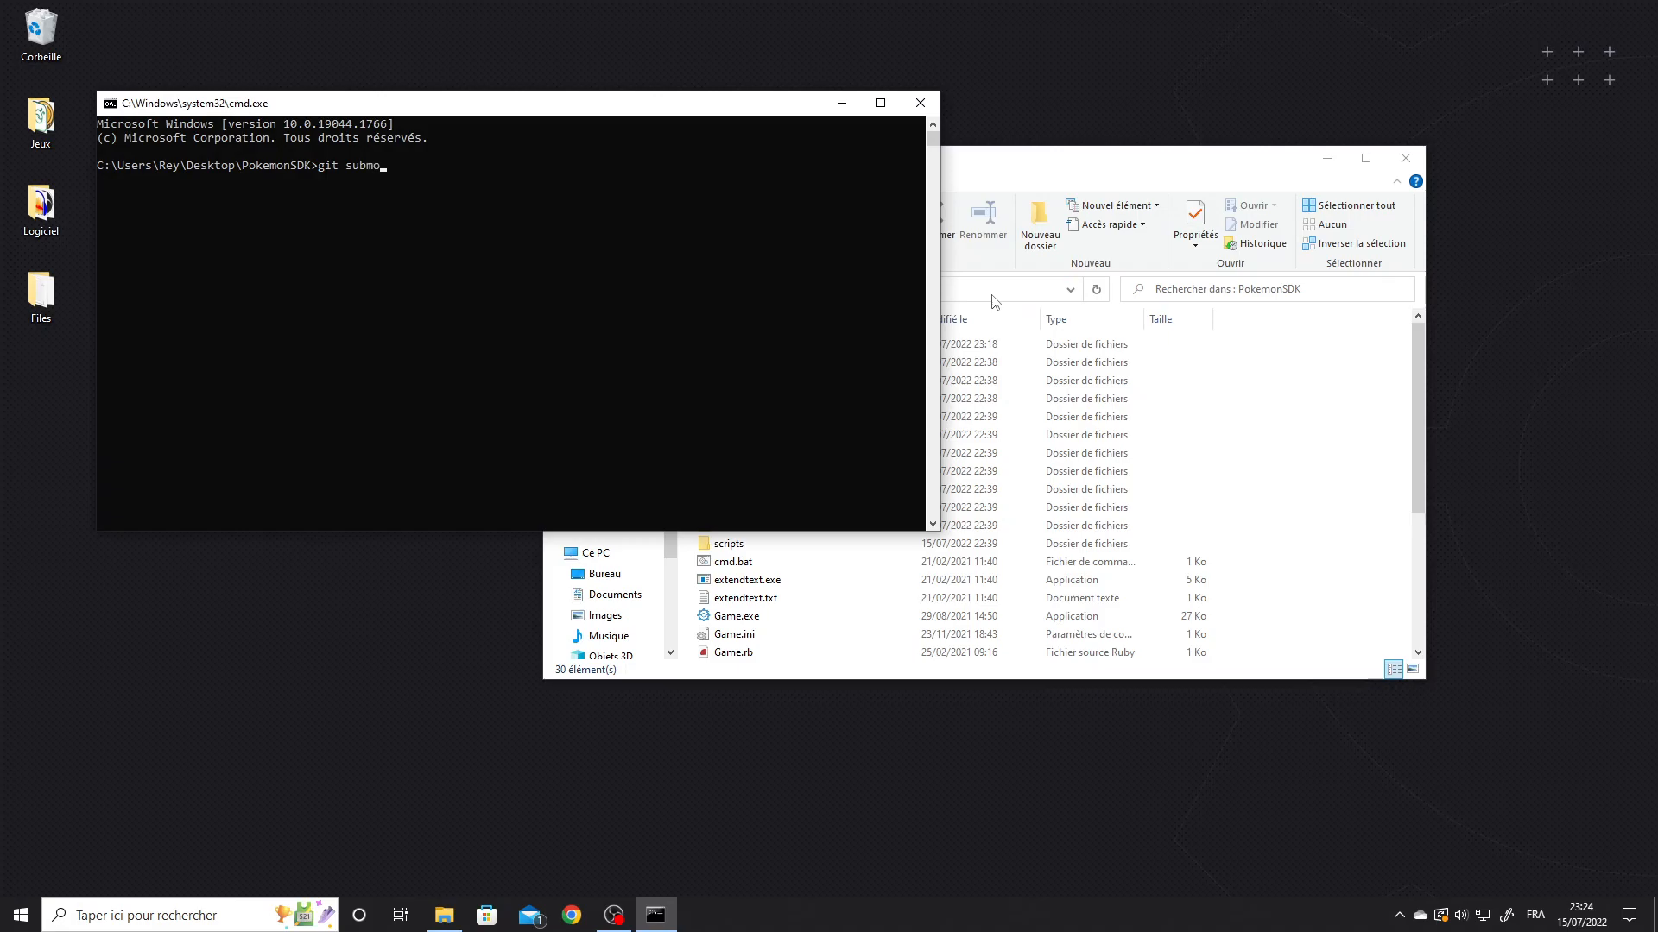
type("dule st")
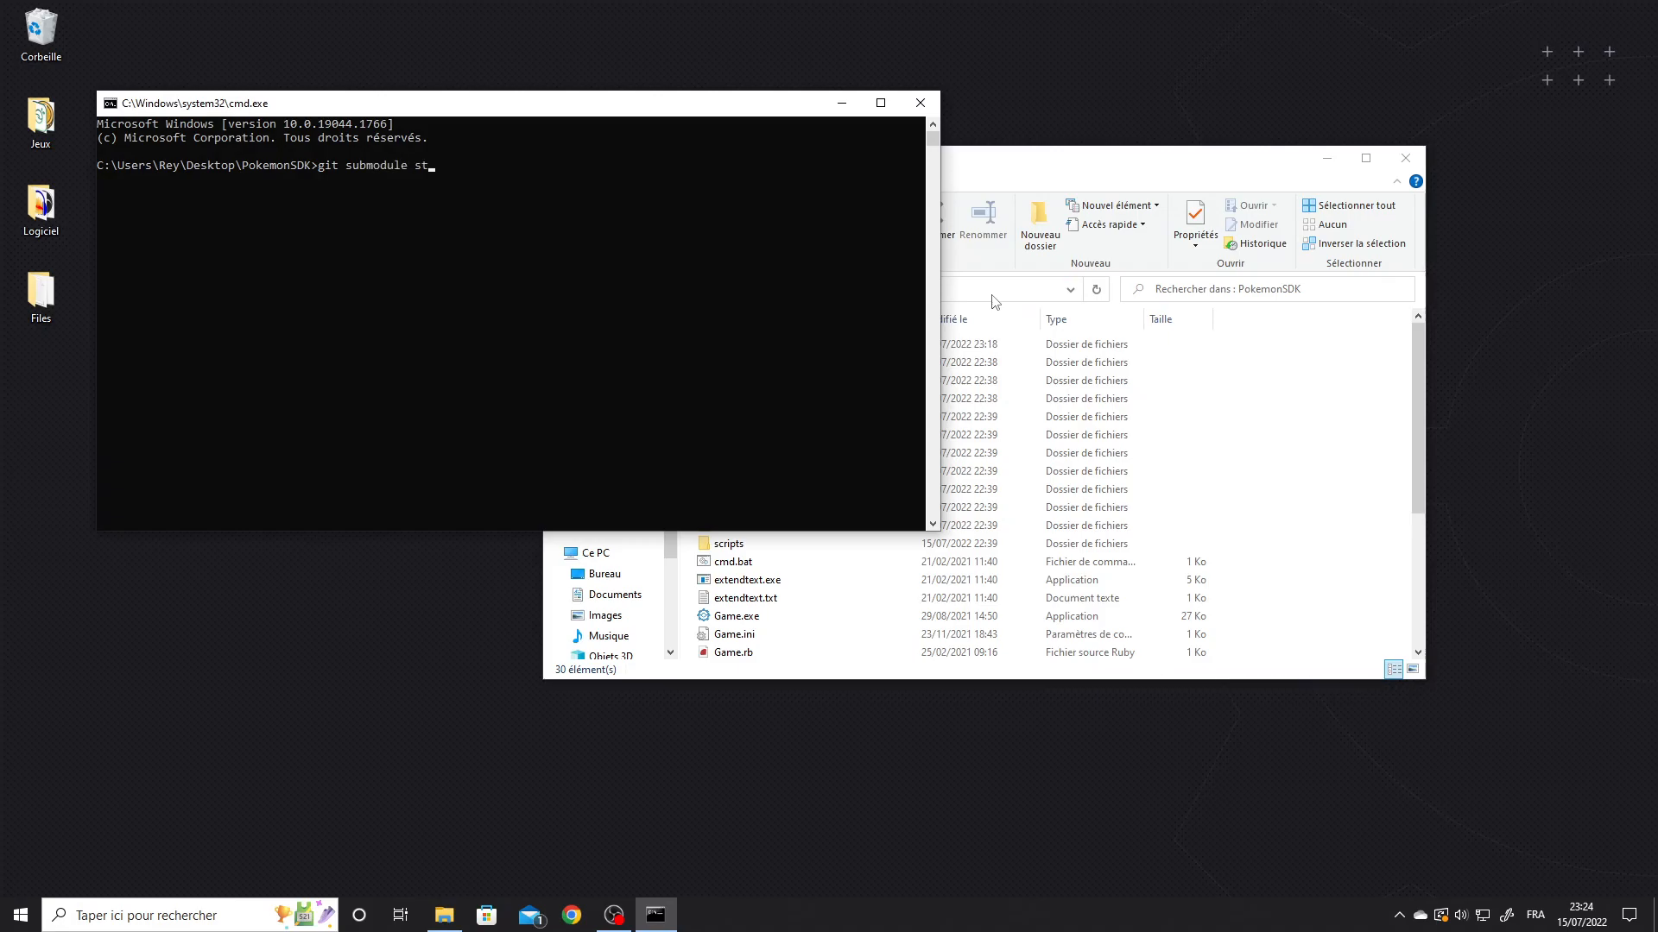
type("atus")
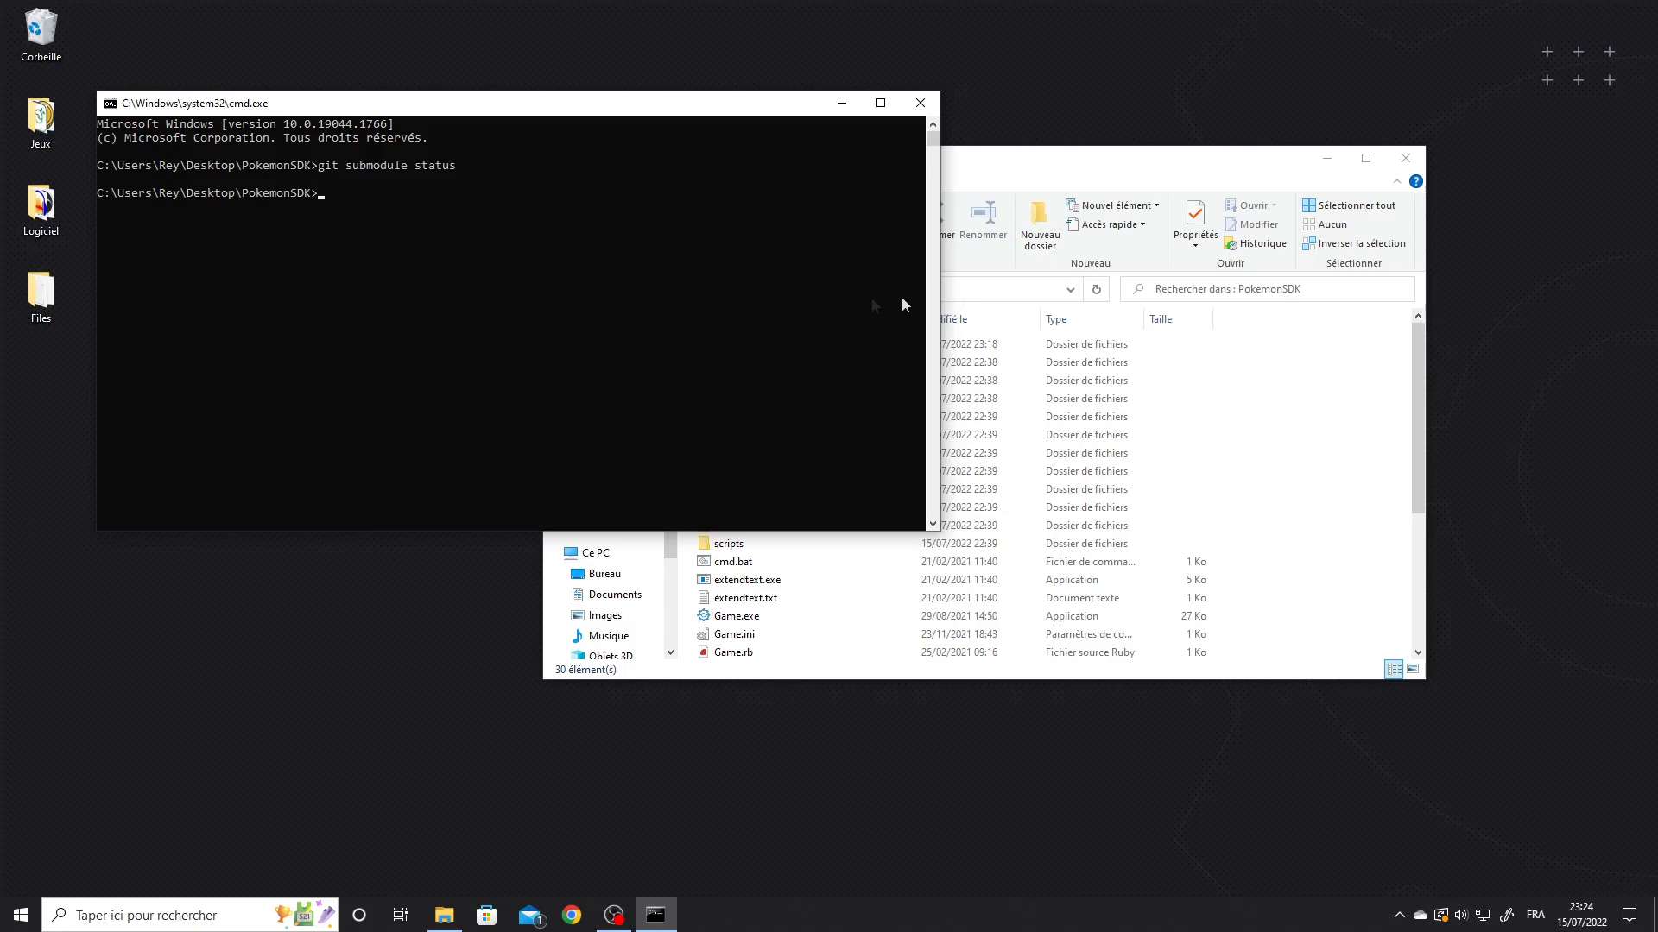
mouse_move(171, 193)
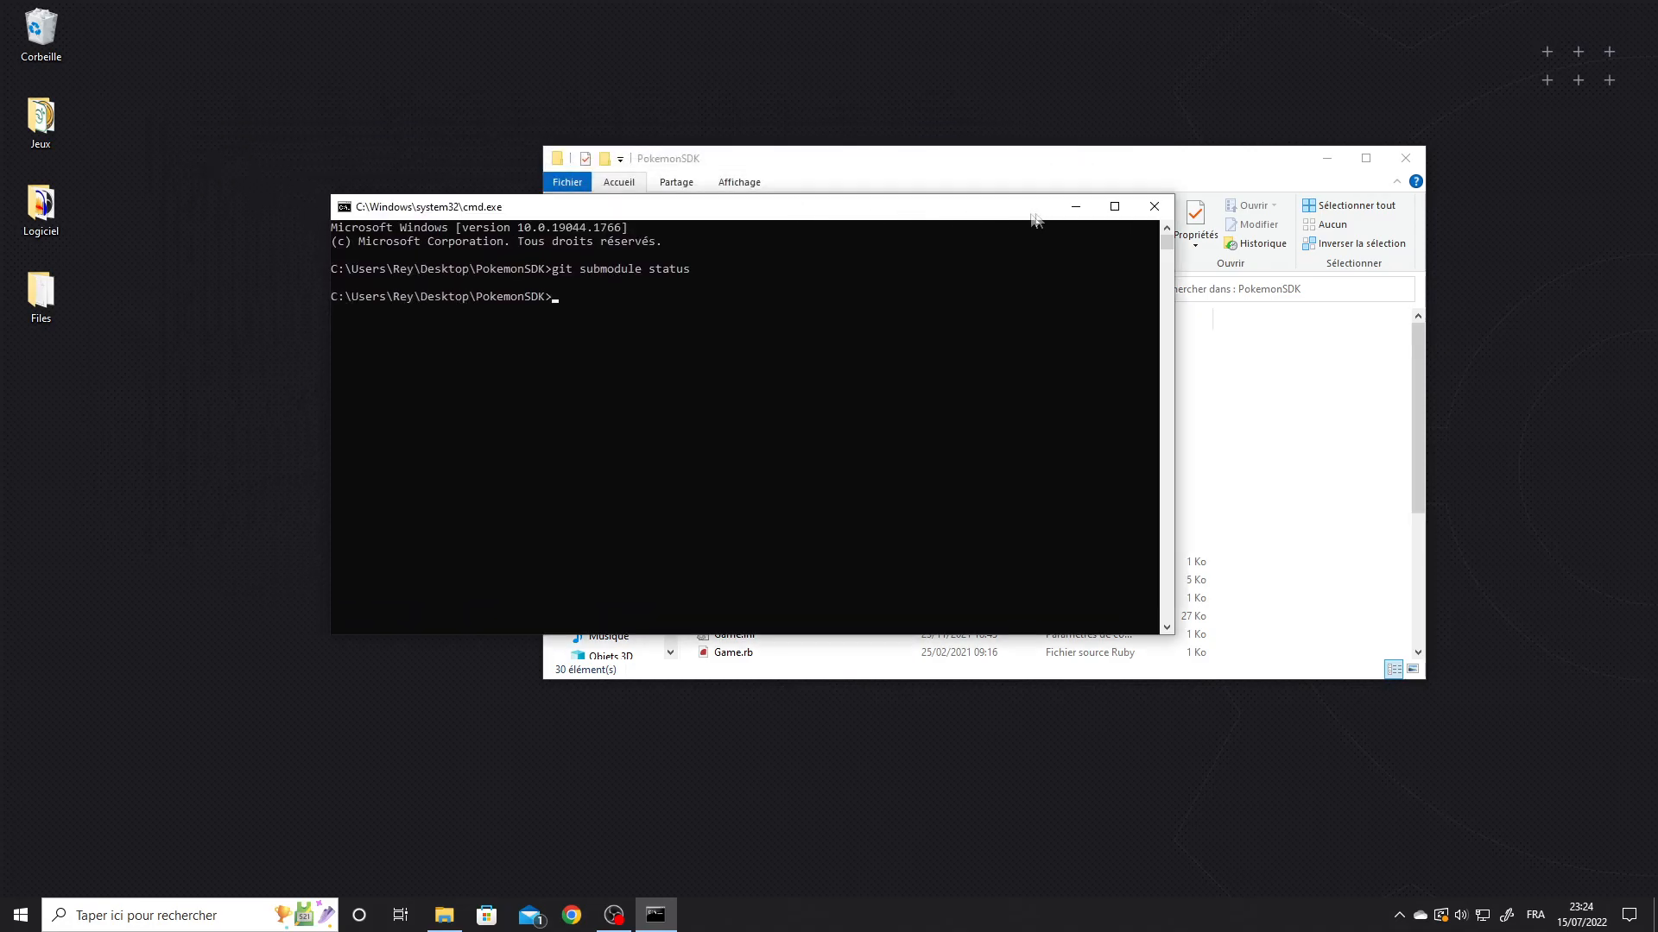
Select and delete the pokemonsdk folder in the PokemonSDK Explorer window
left_click(984, 159)
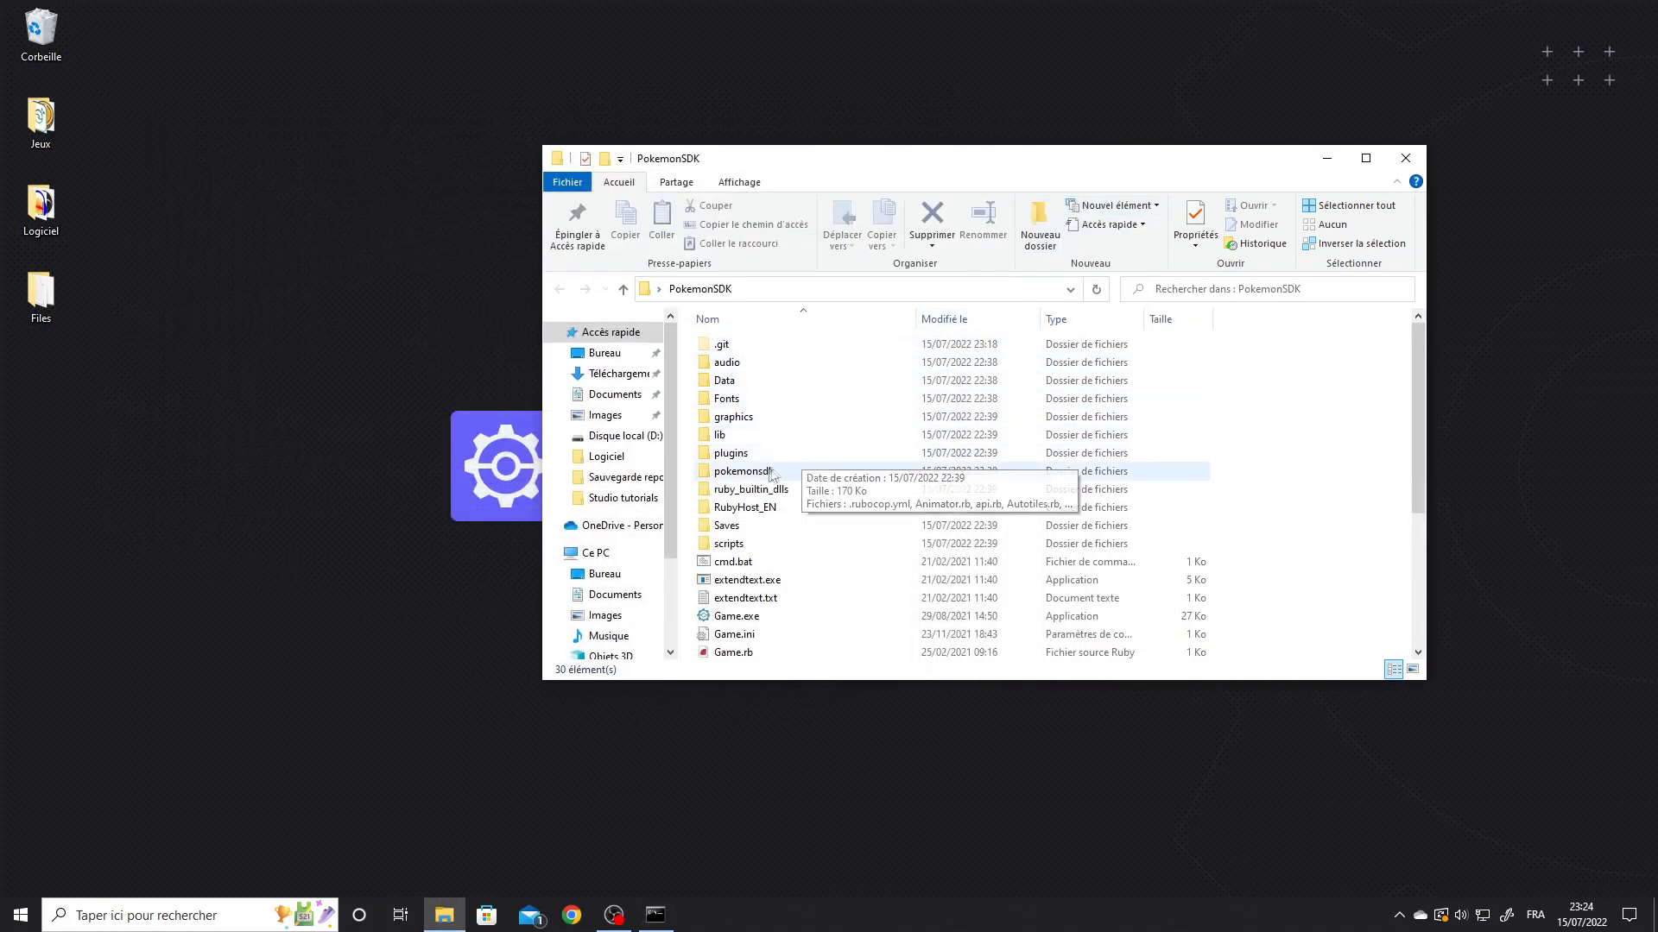
left_click(743, 470)
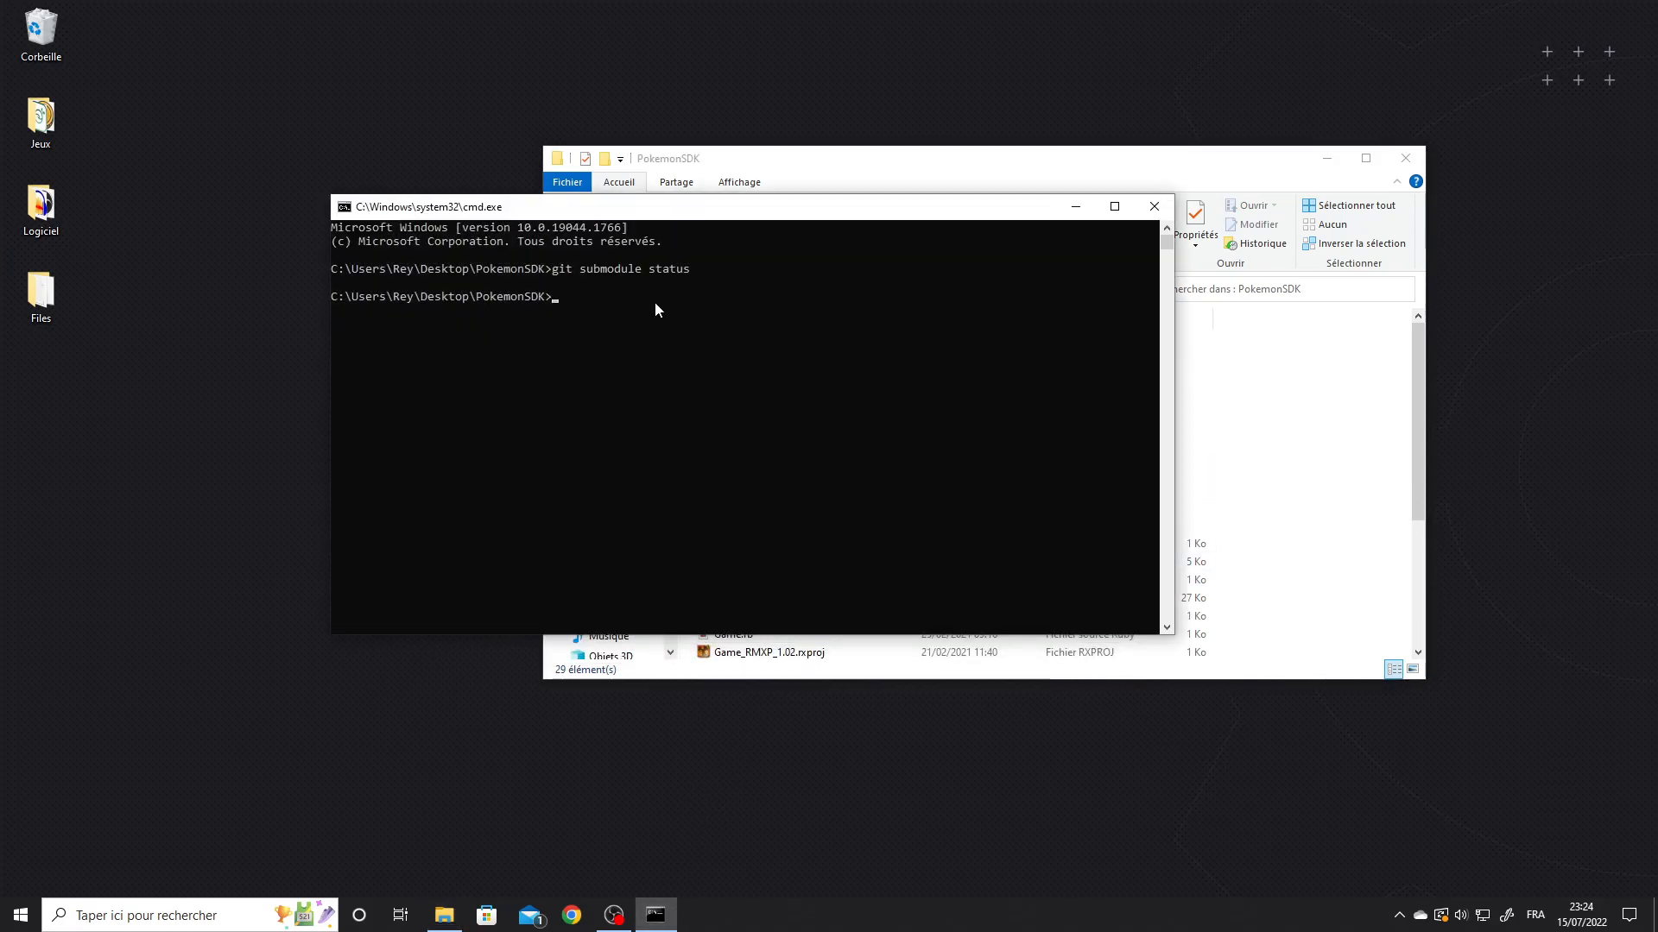
Stage all changes in the repository with git add -A
type("git")
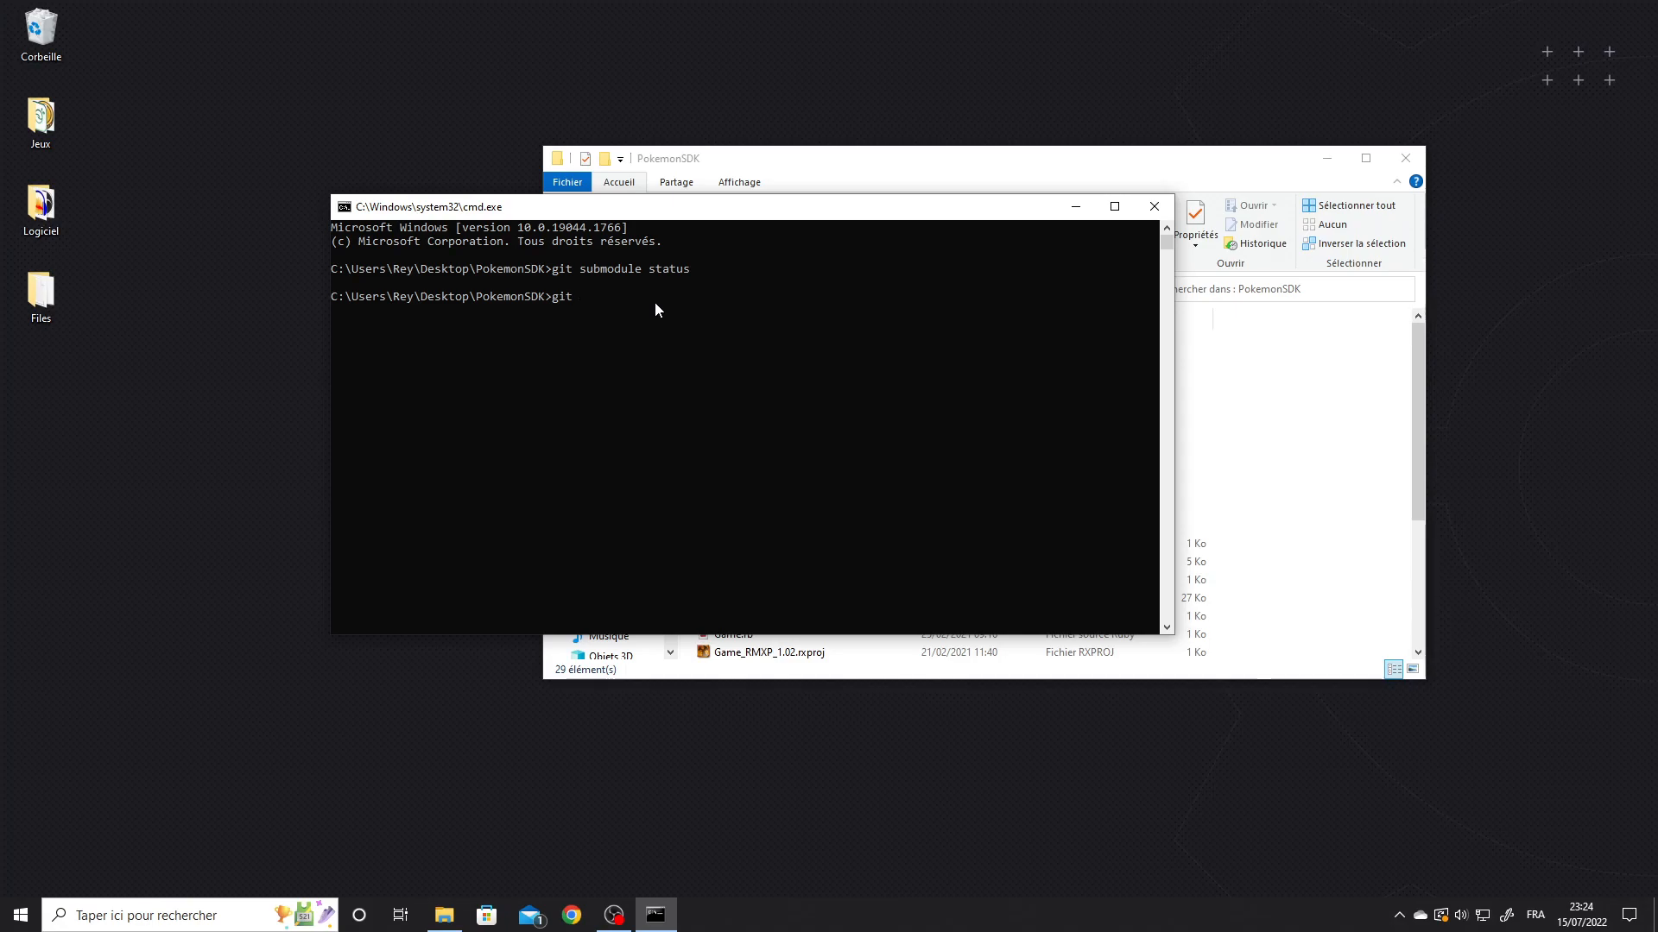
type("add")
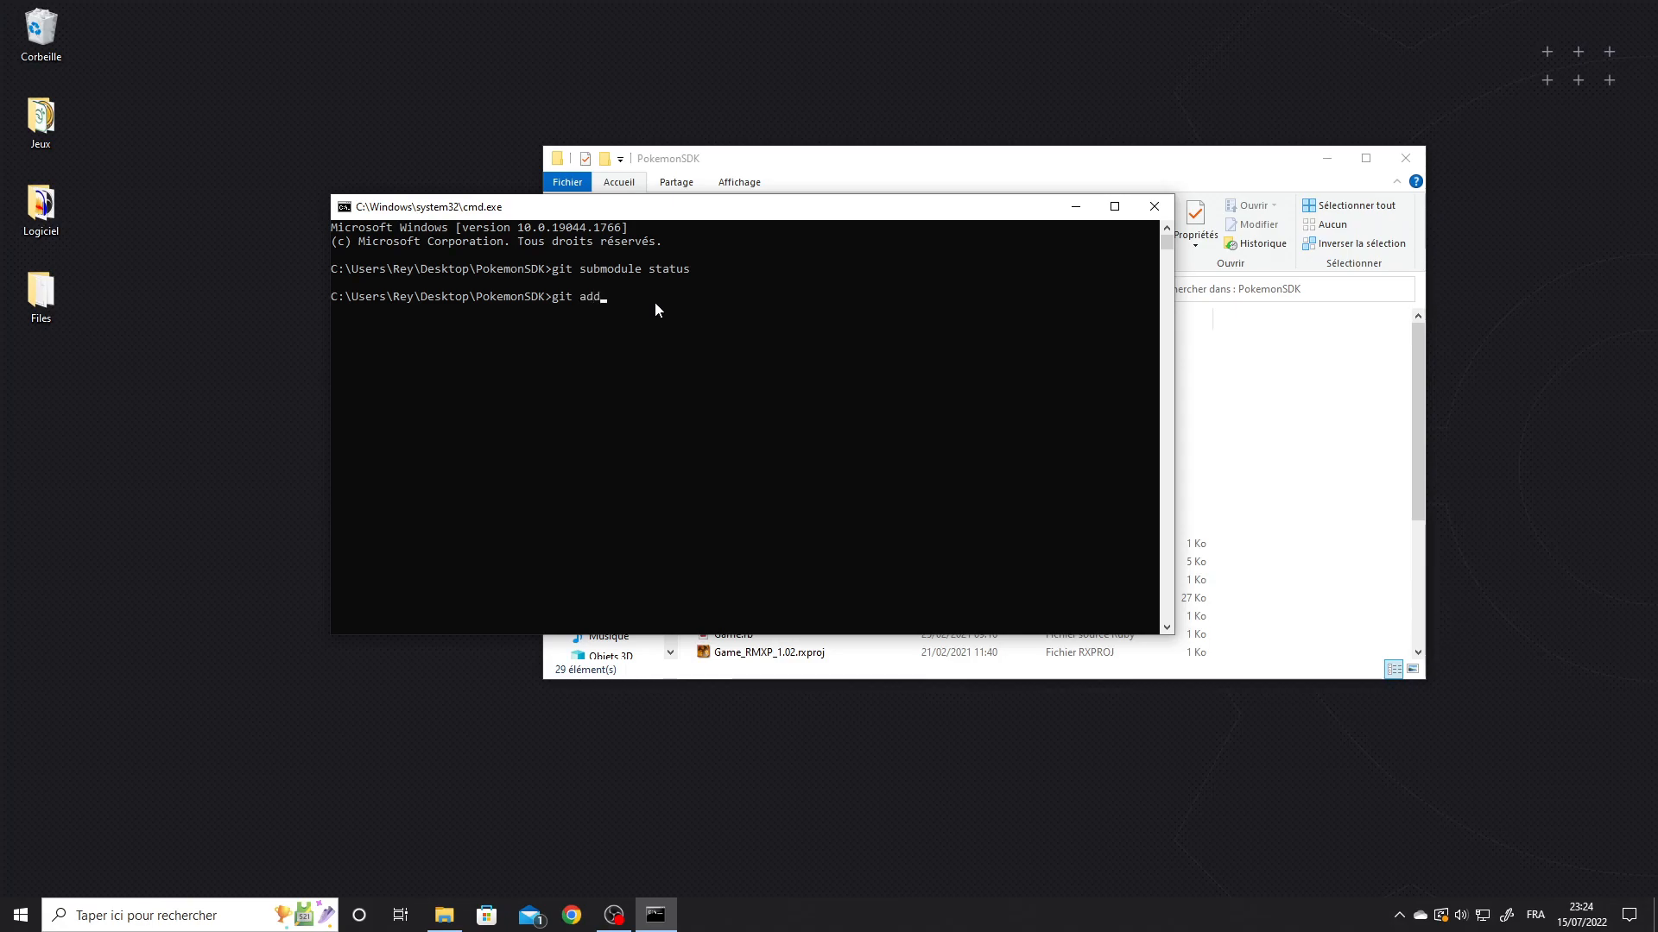
type("-A")
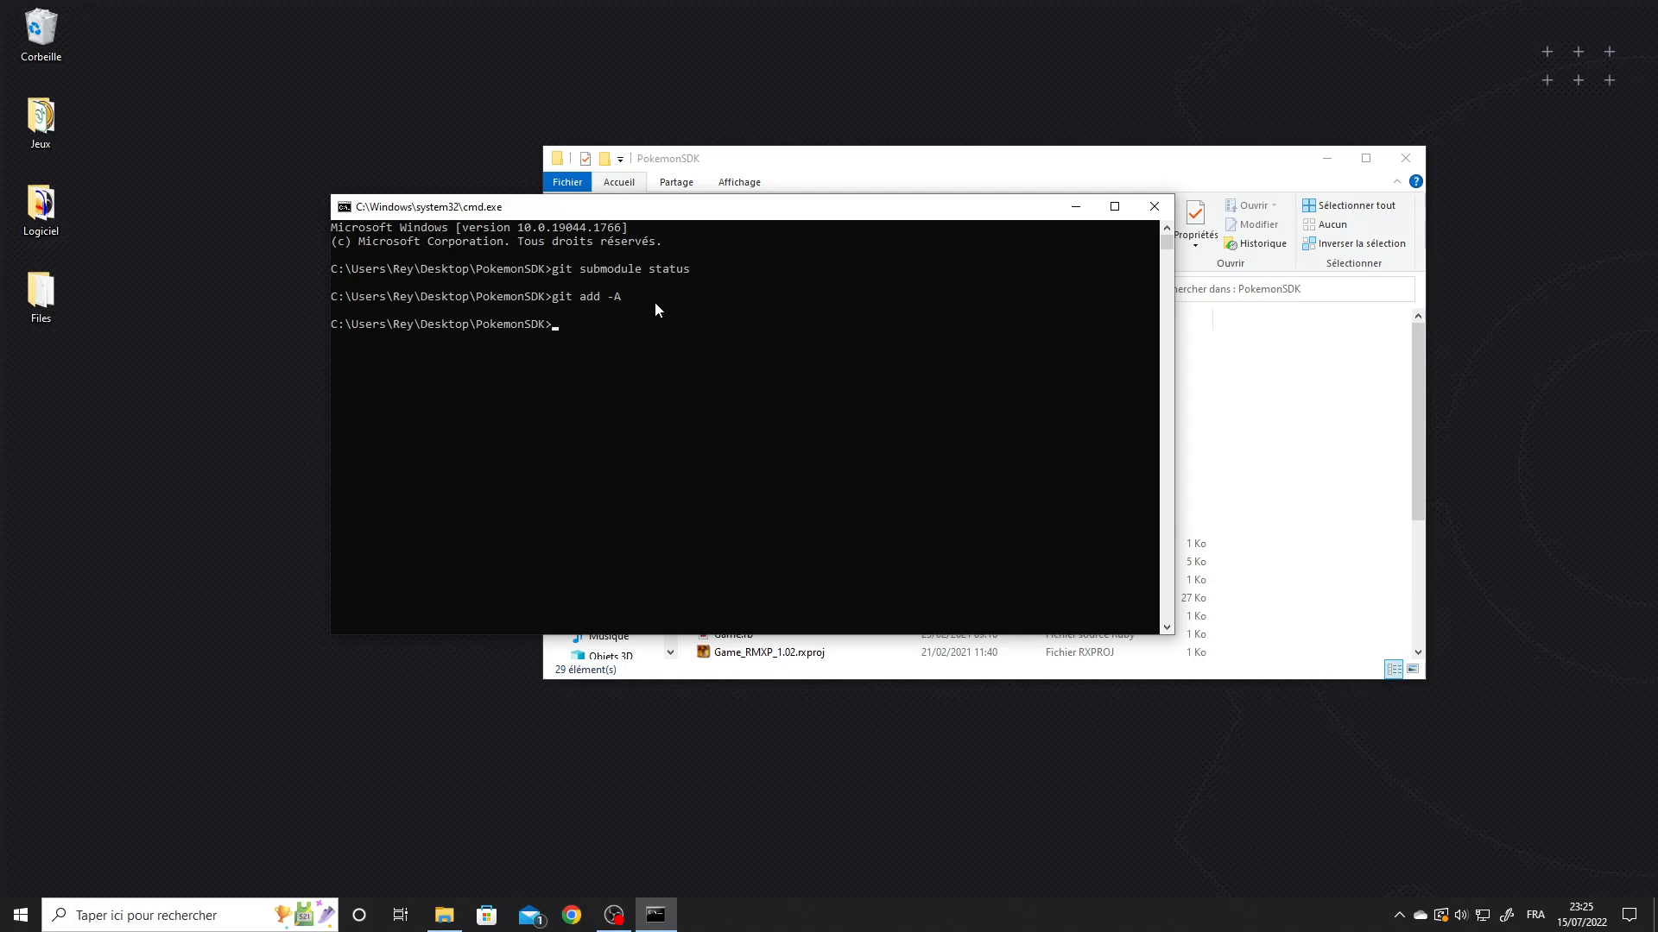
Commit the staged deletion with the message "remove psdk as a folder"
type("git")
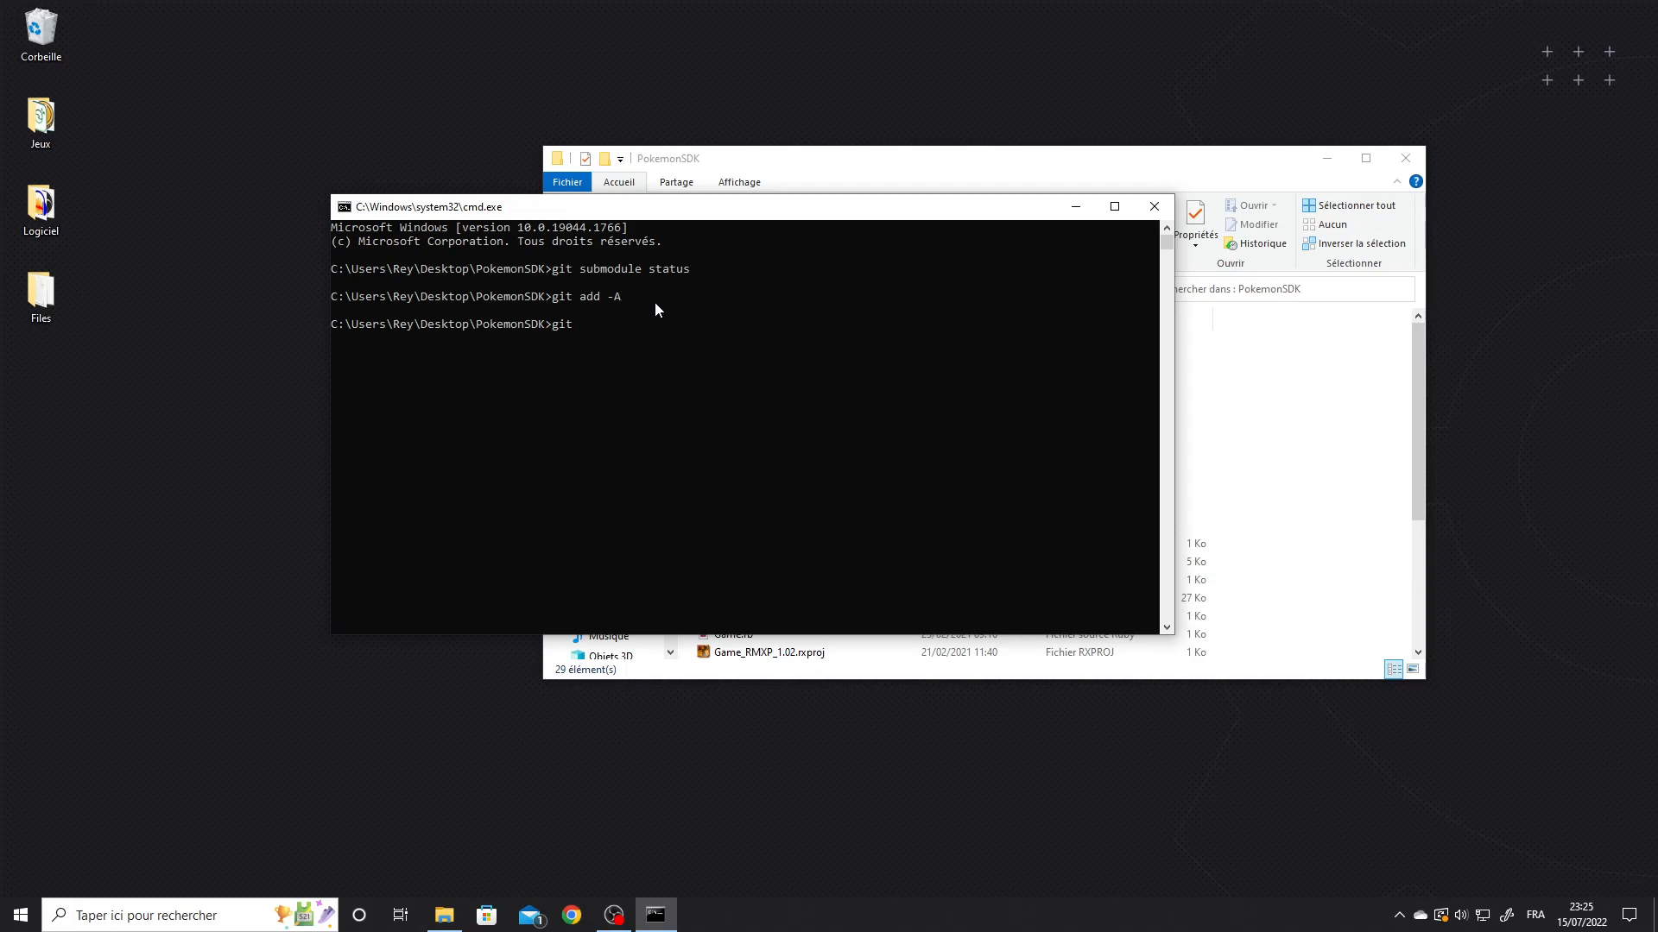
type("commit -")
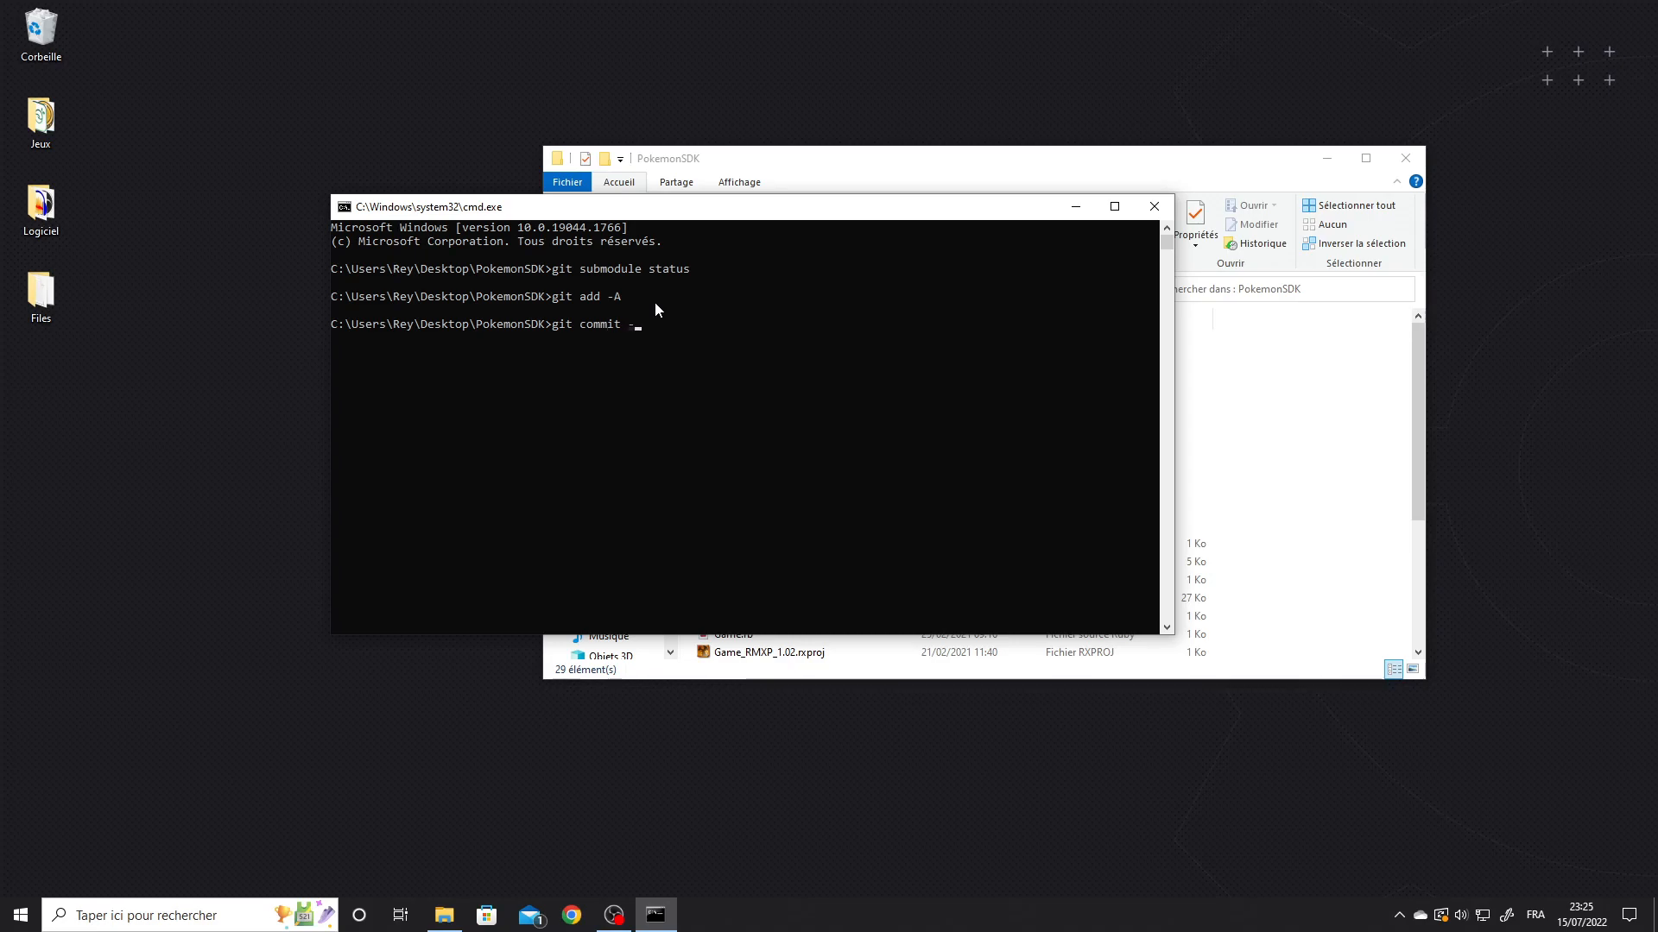
type("m \"r")
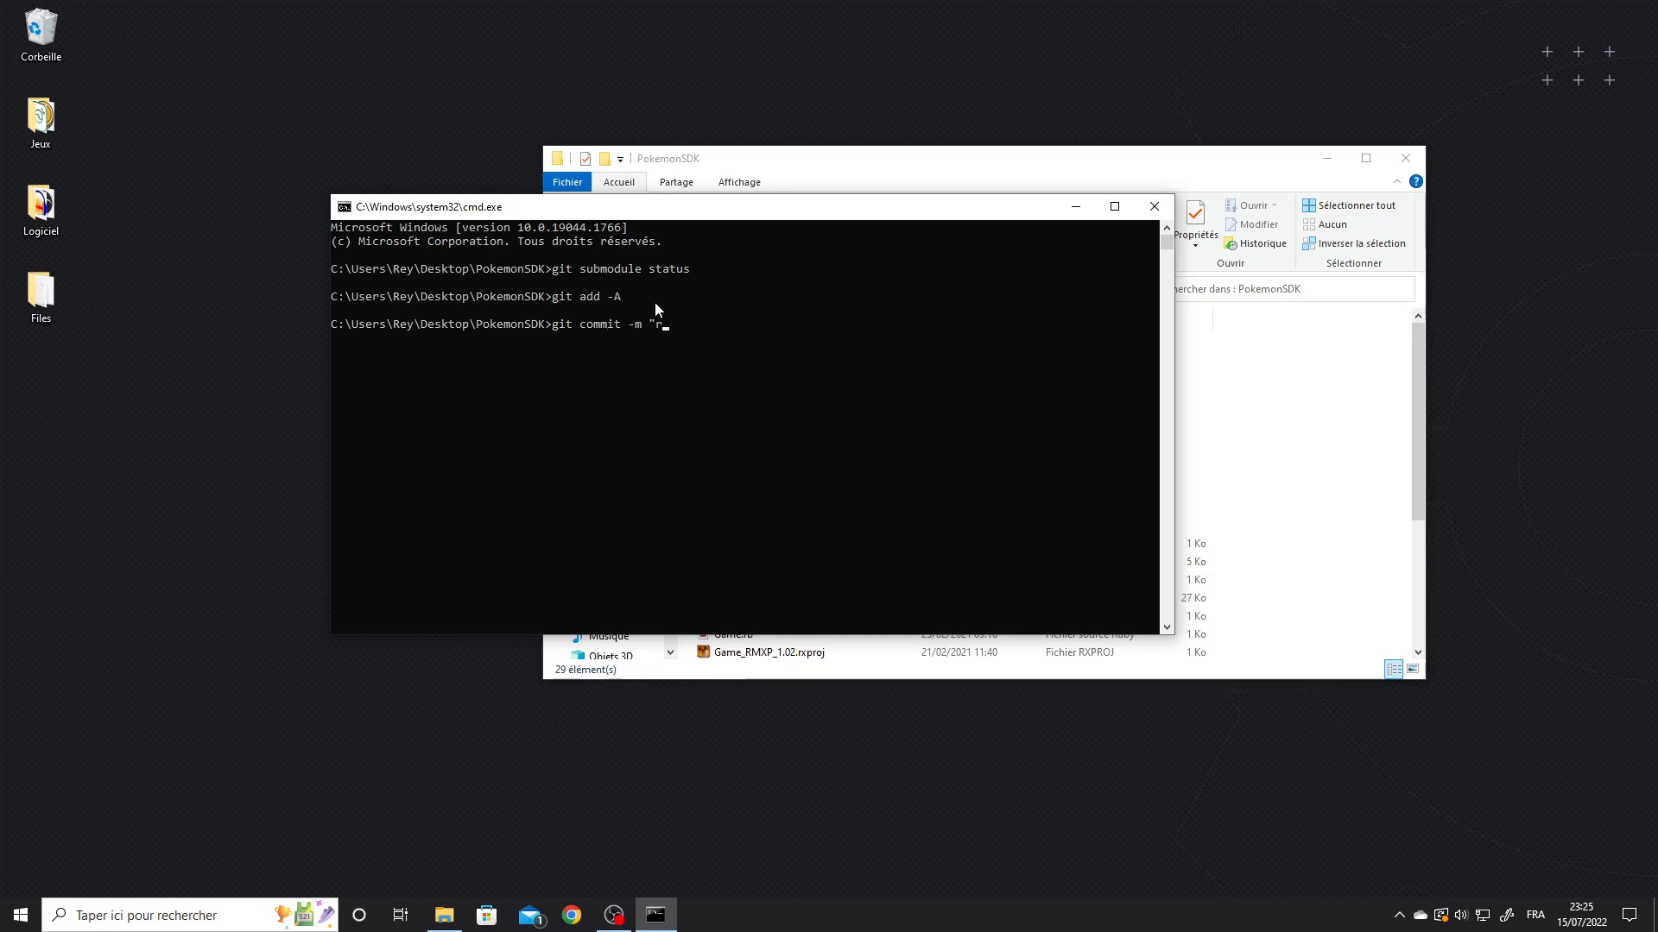
type("emove")
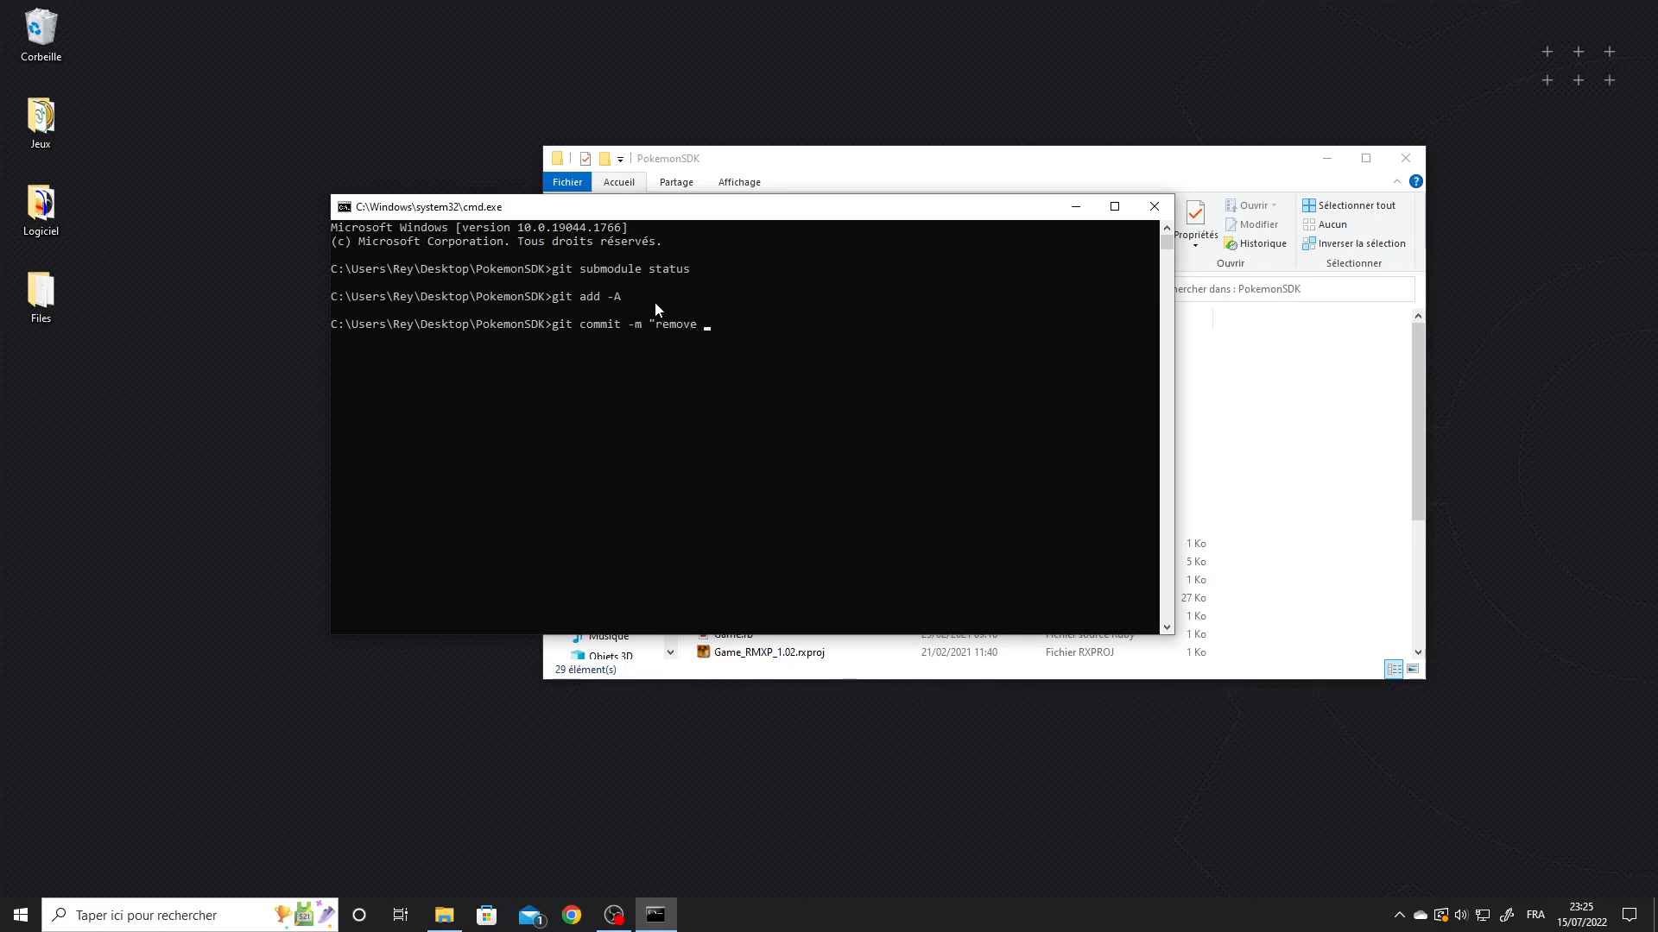
type("psdk")
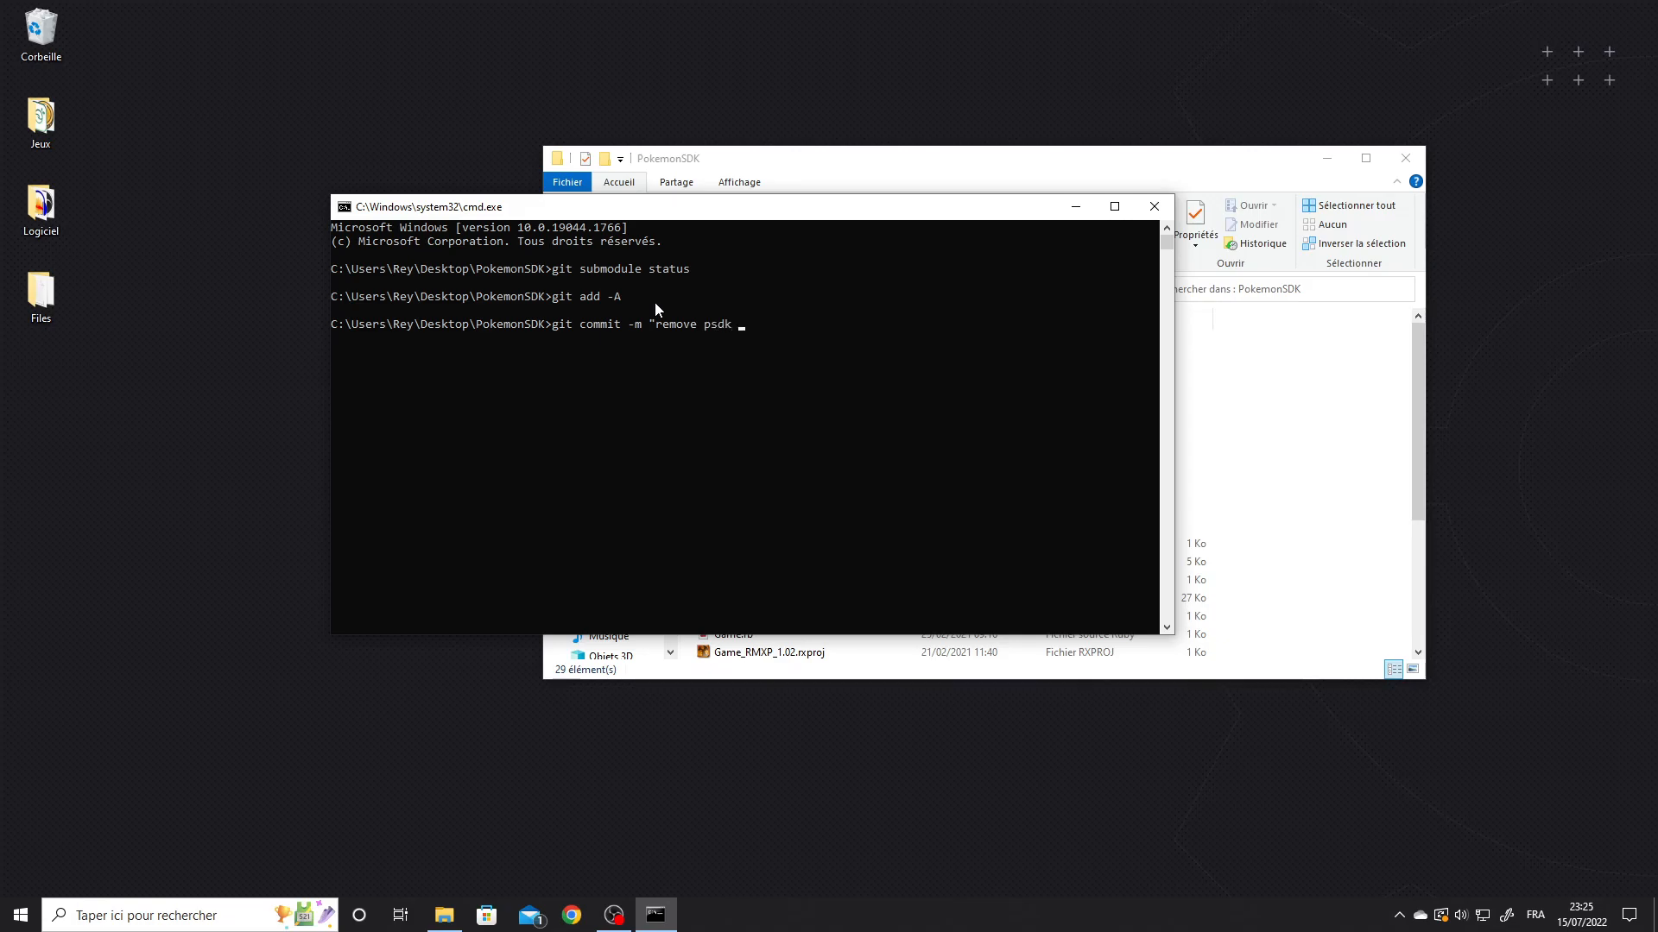
type("as a folde")
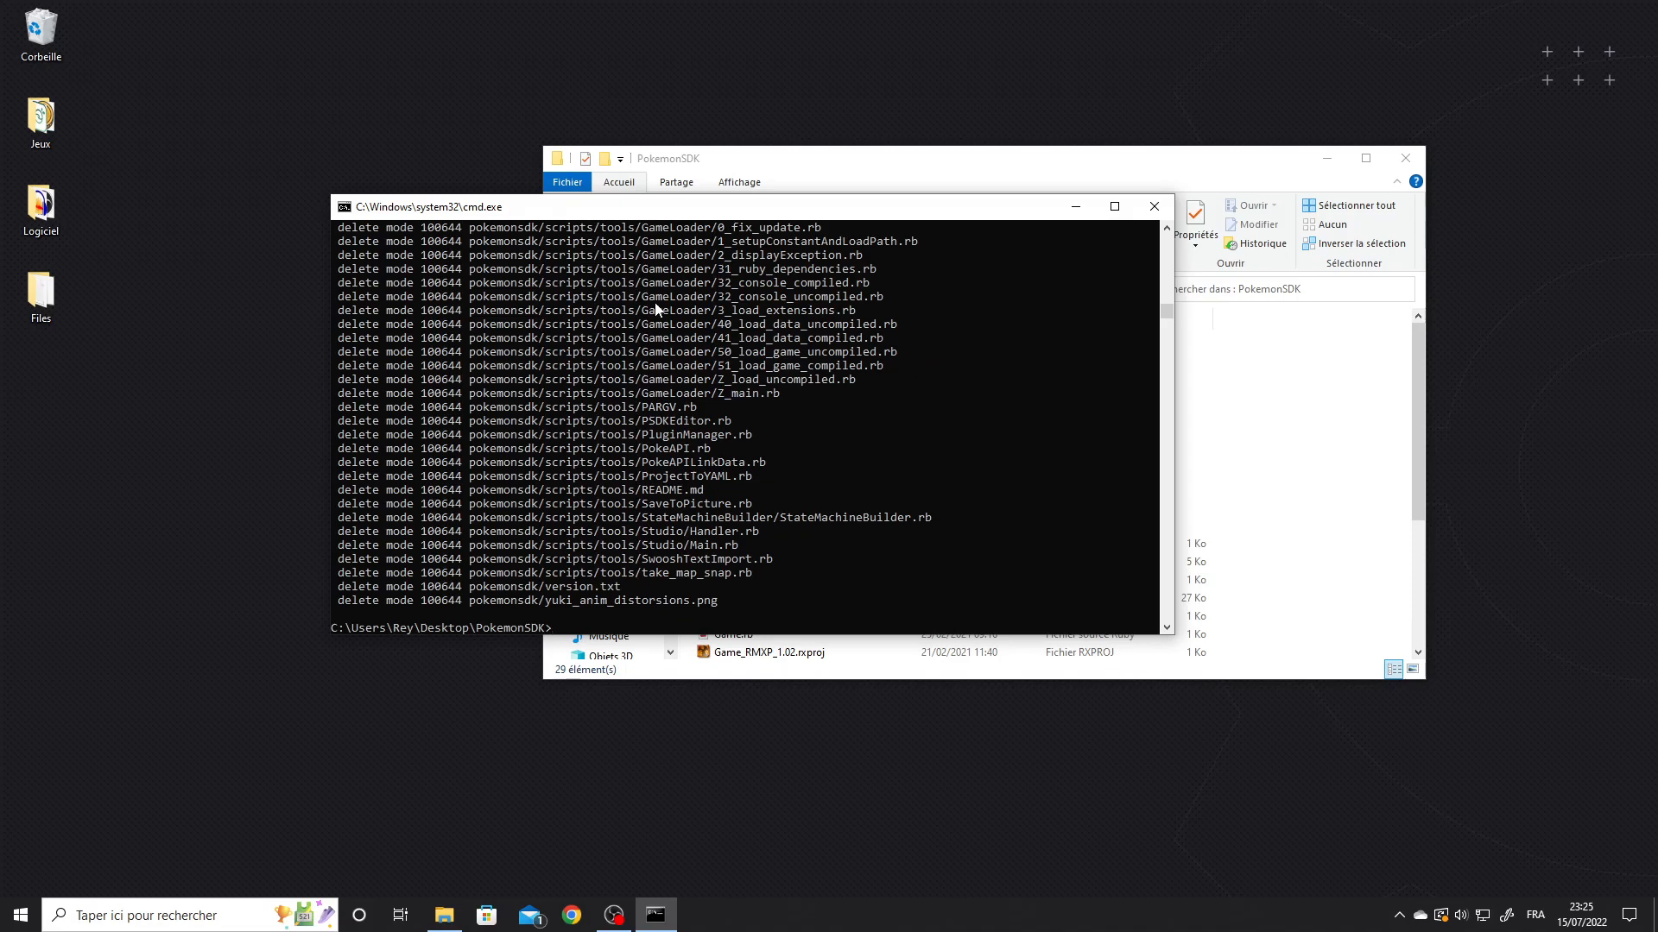
type("git submodu")
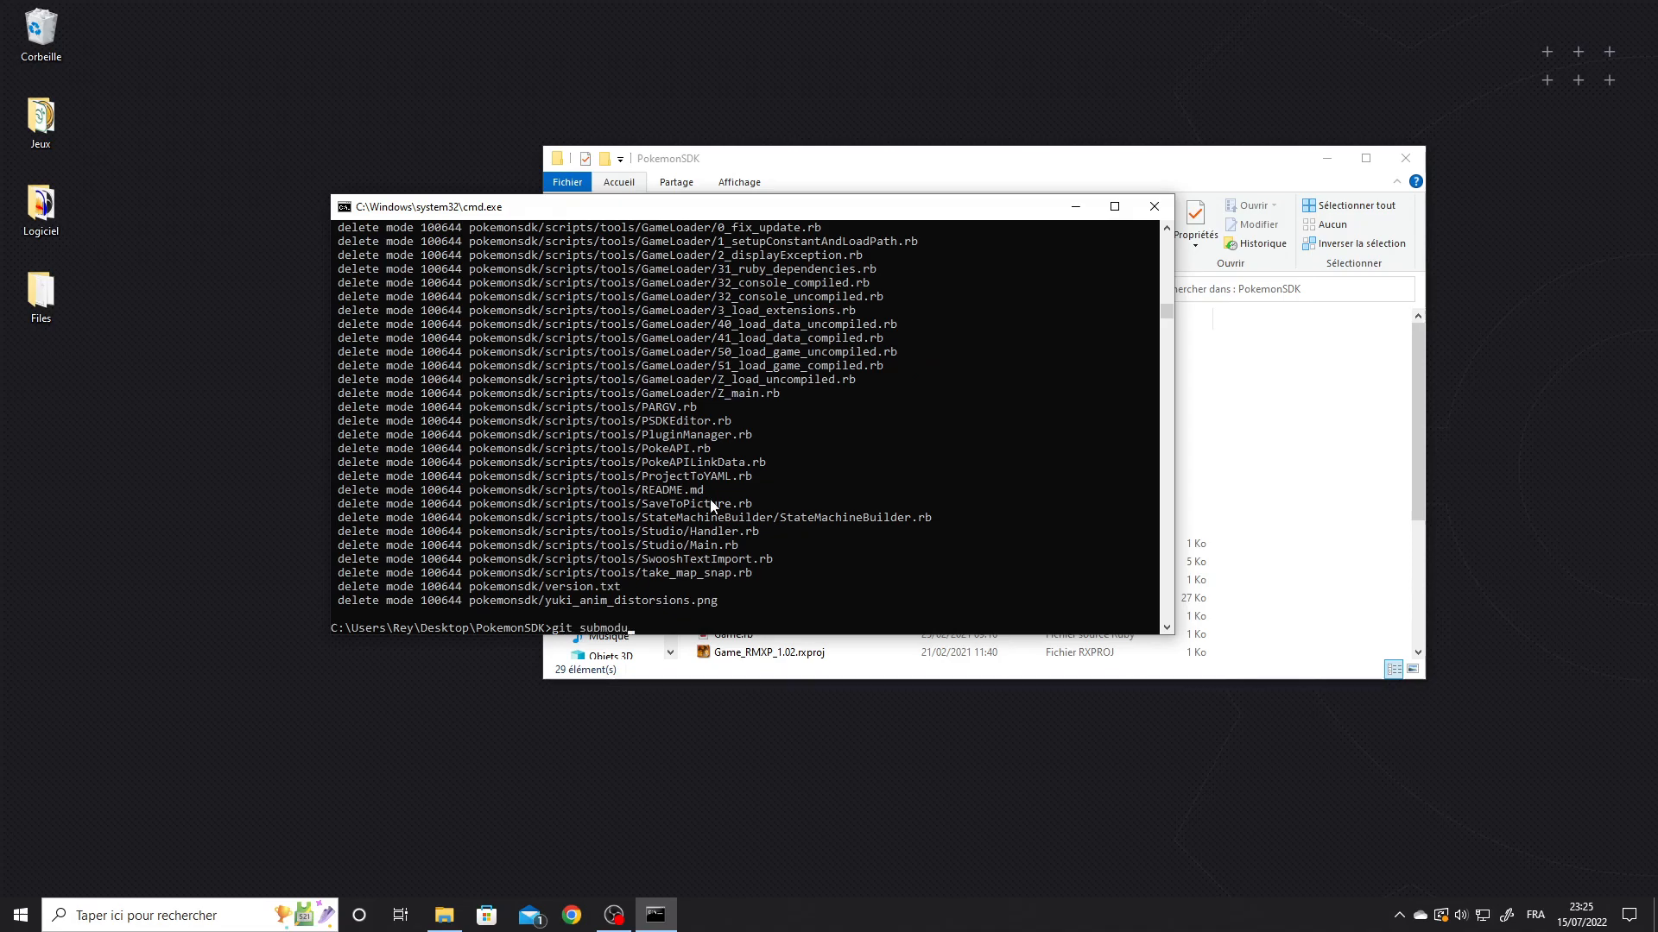
type("le")
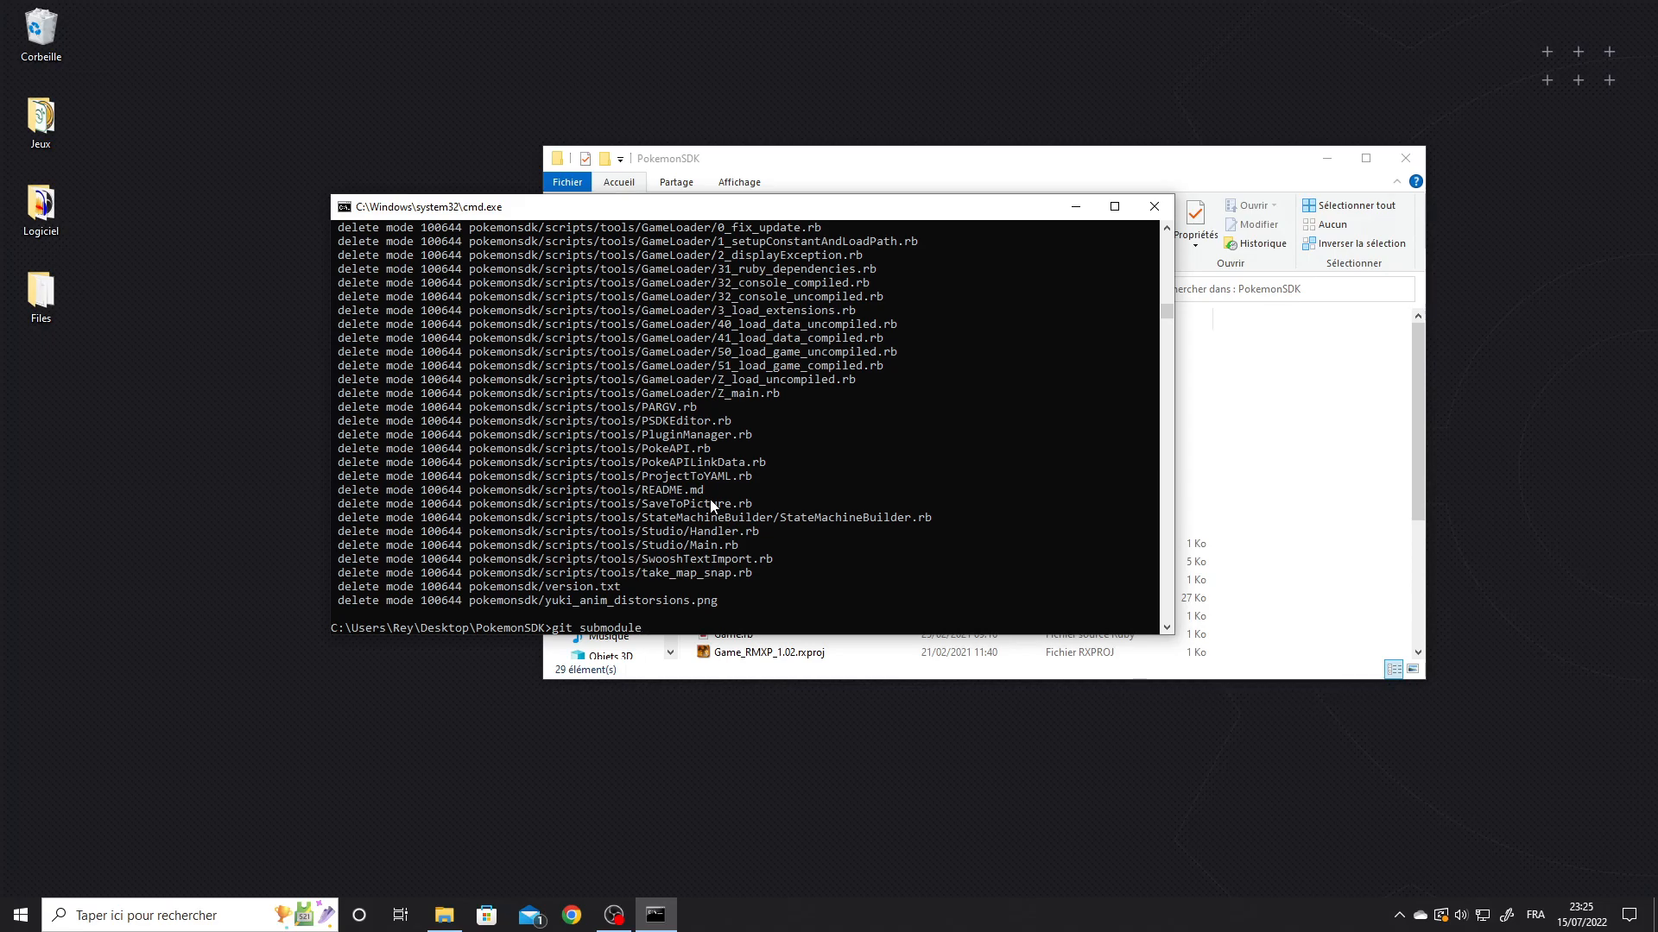
type("add")
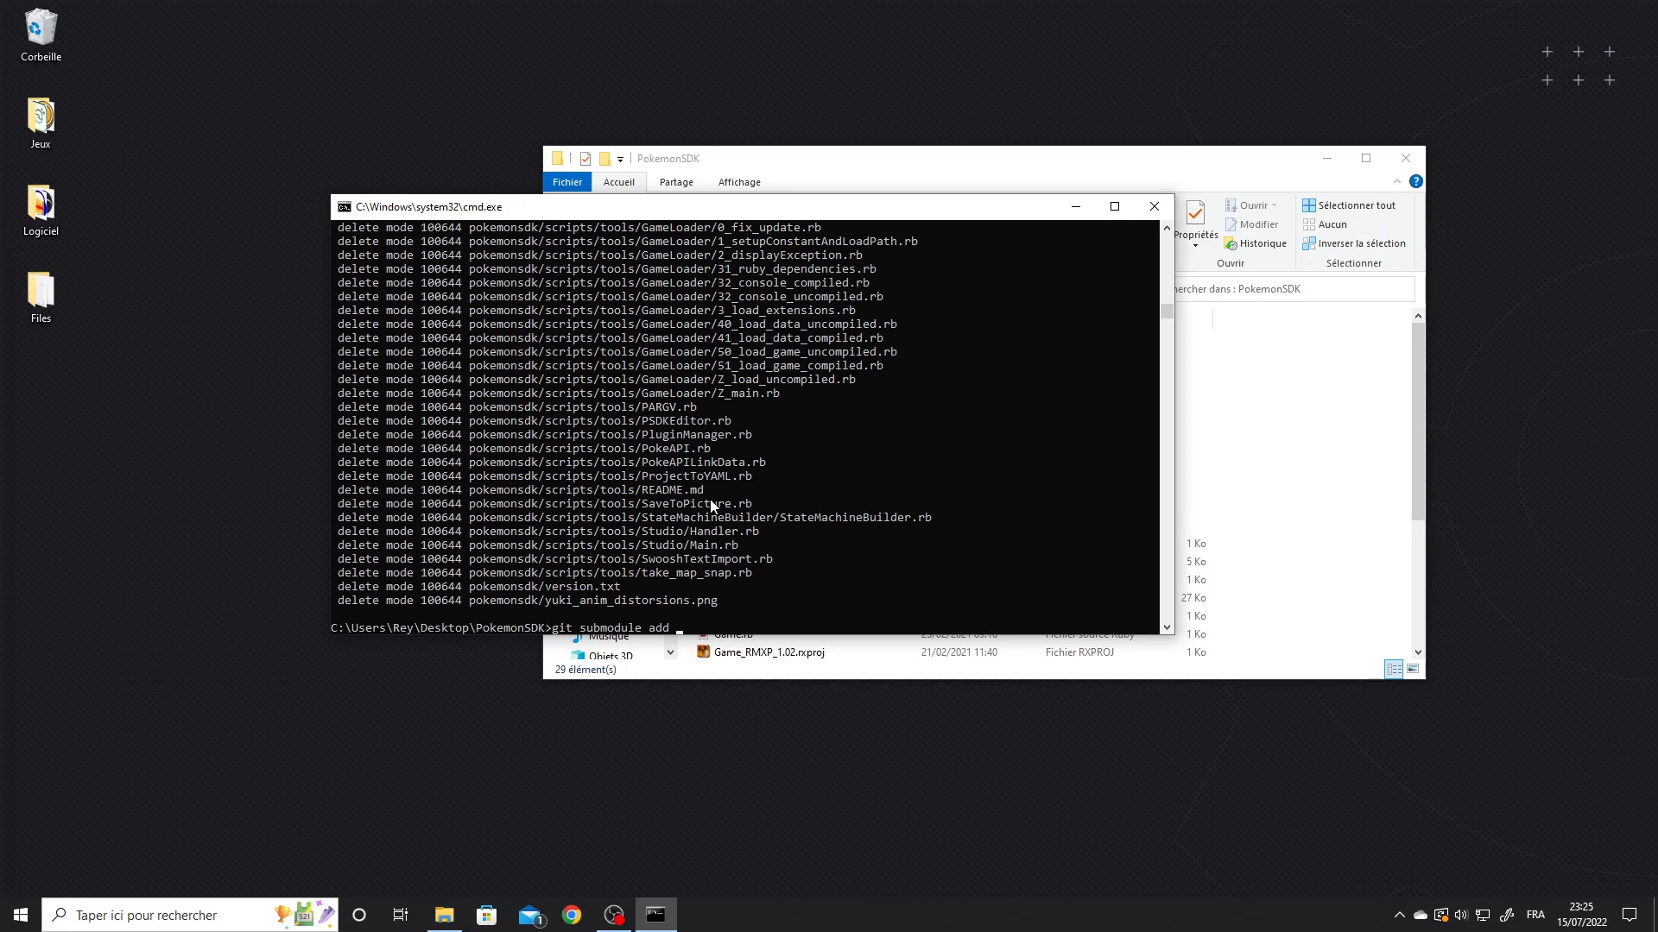
type("git@git")
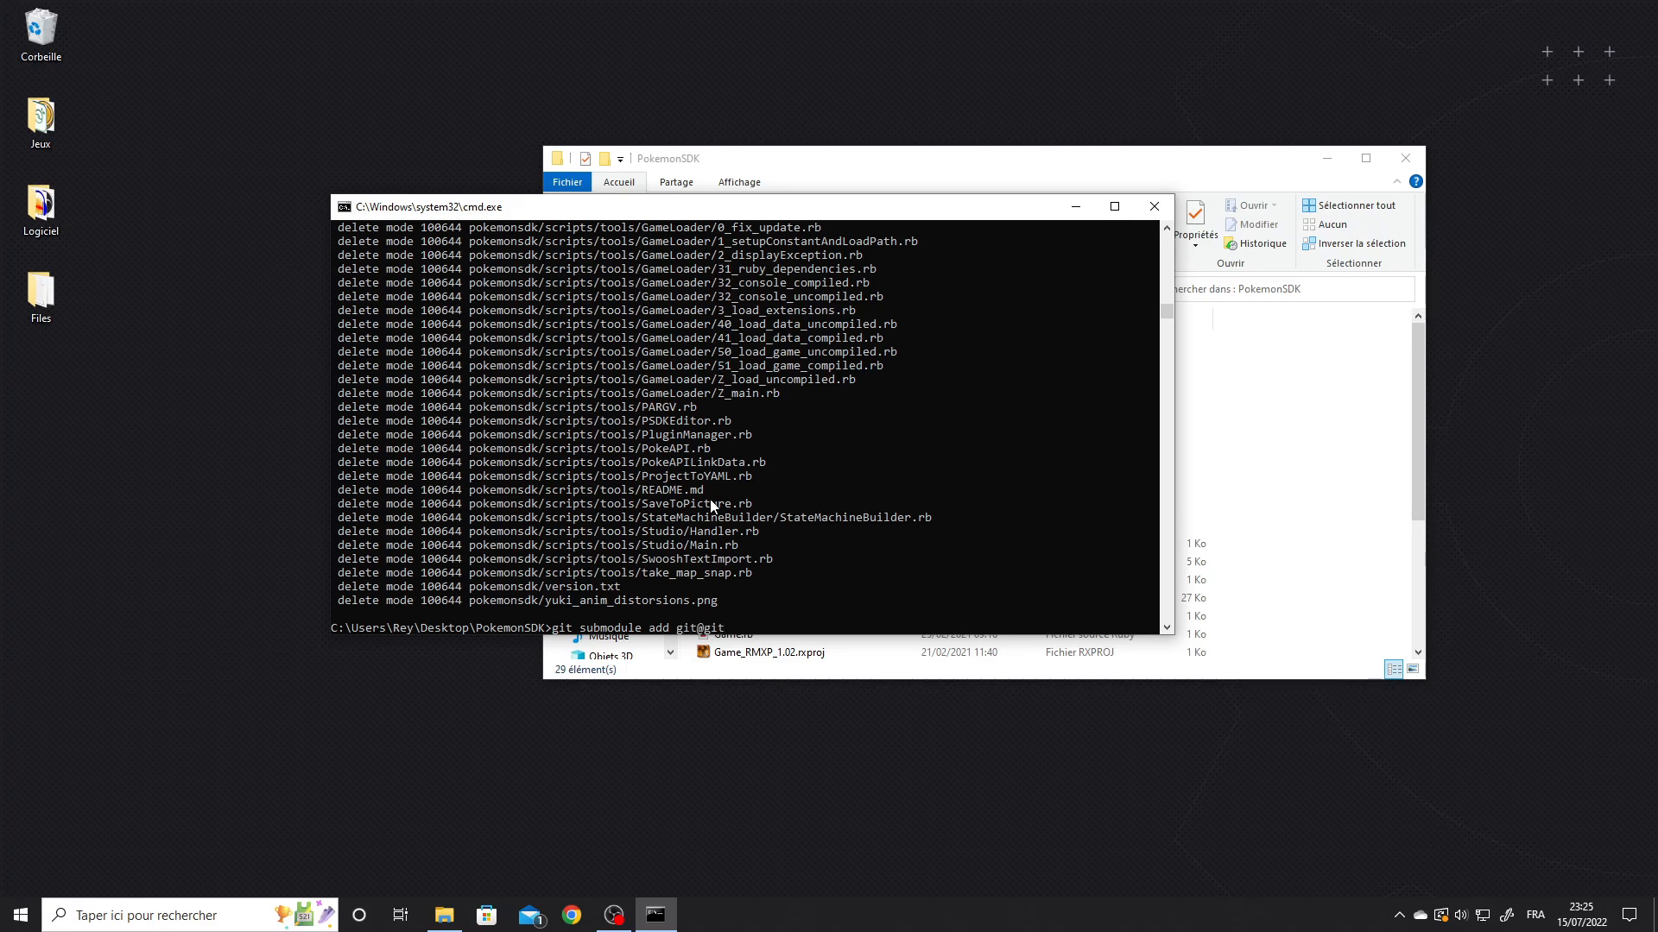
type("lab.o")
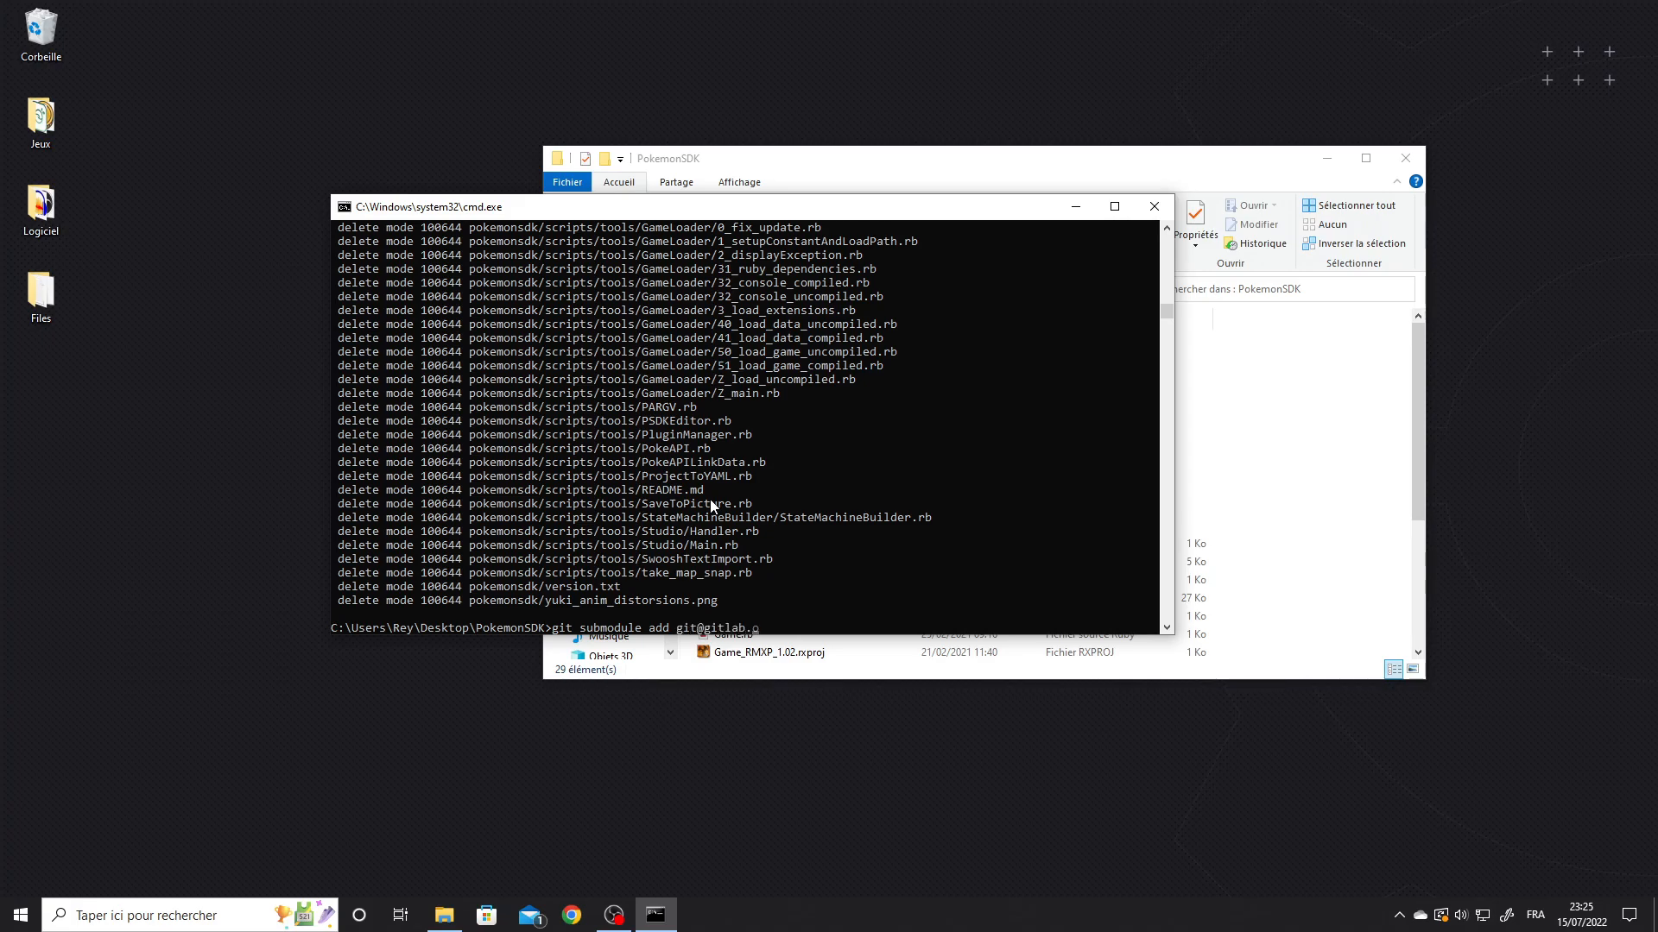
type("com:")
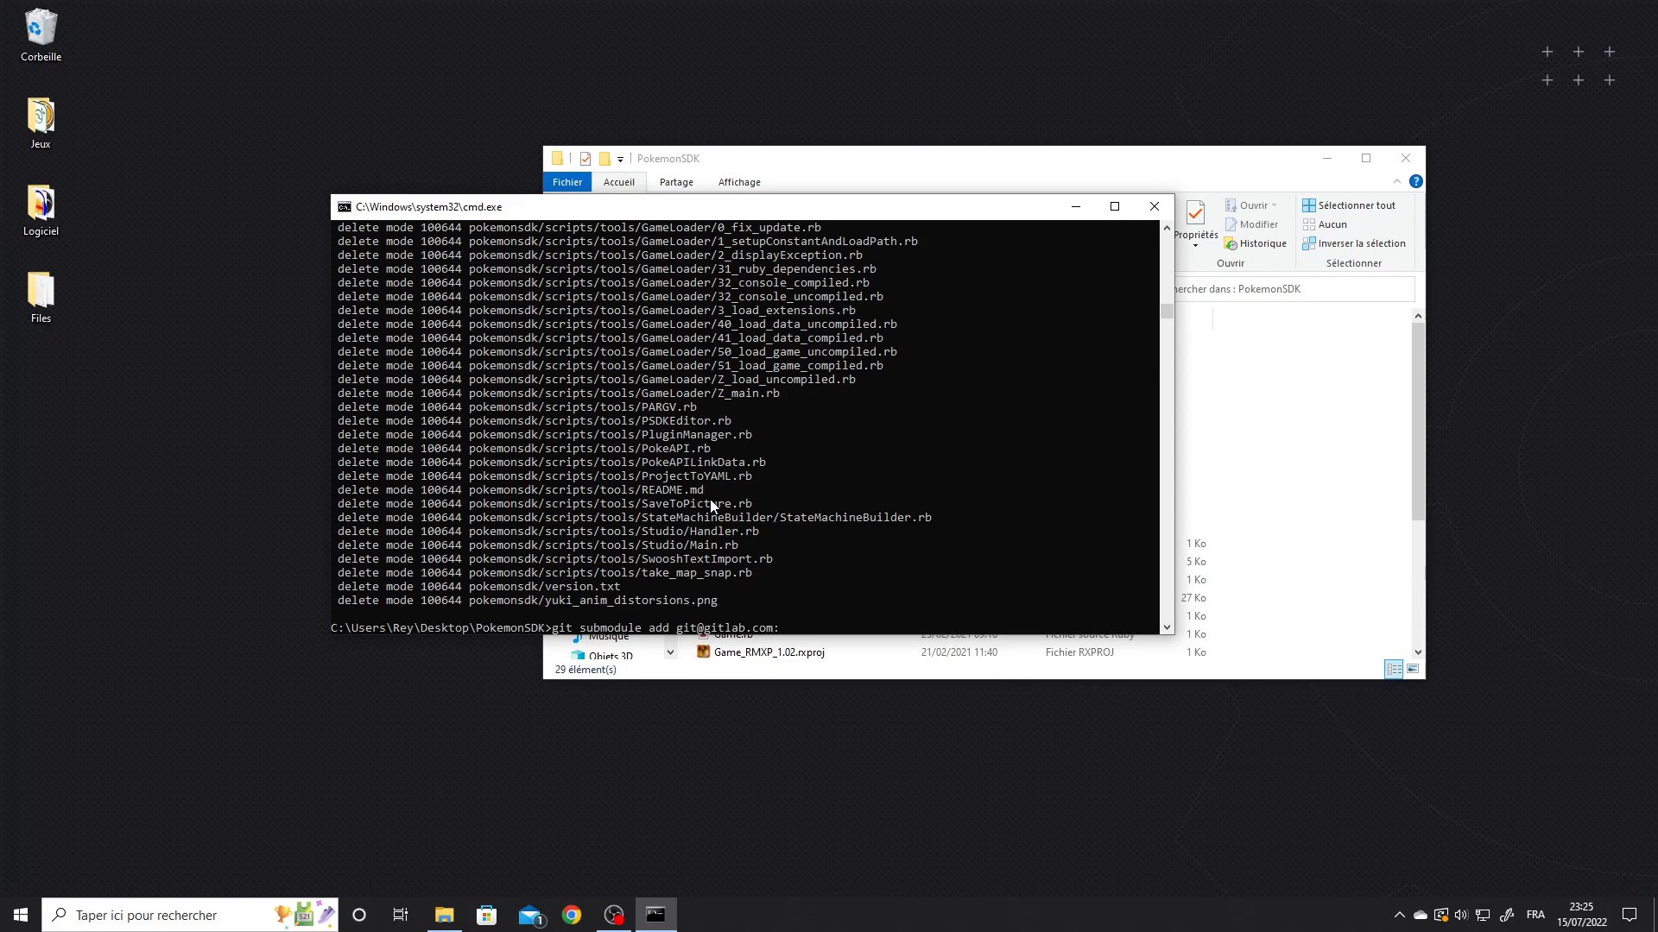
type("pokemons")
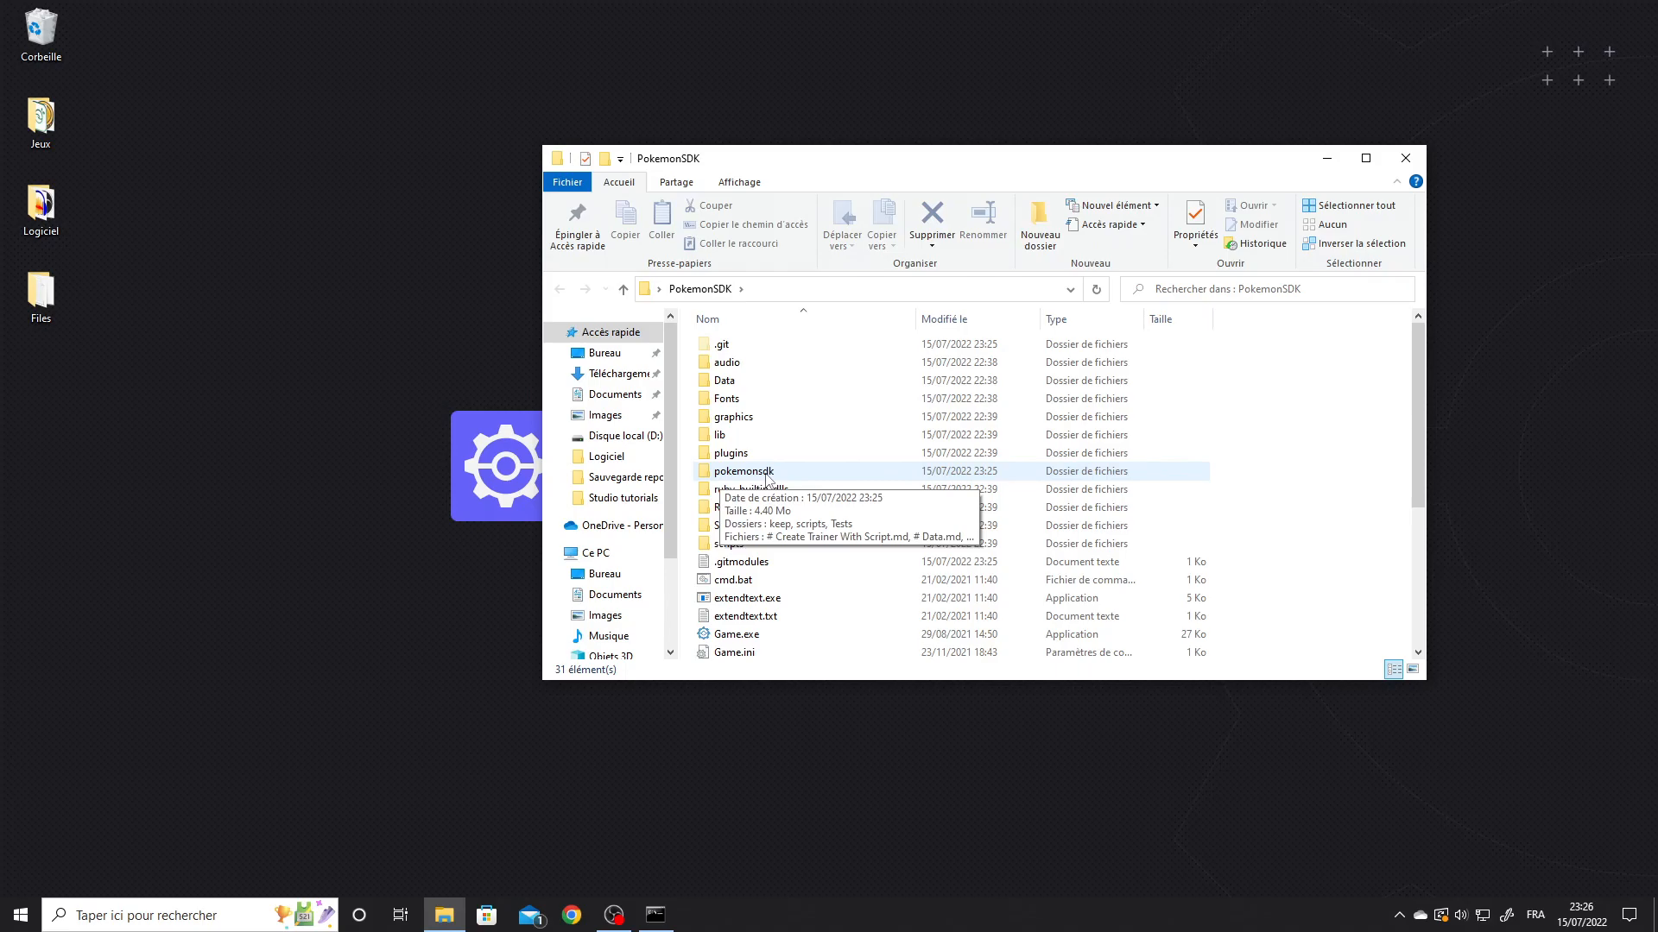
Bring the Command Prompt back in front from the taskbar
left_click(655, 914)
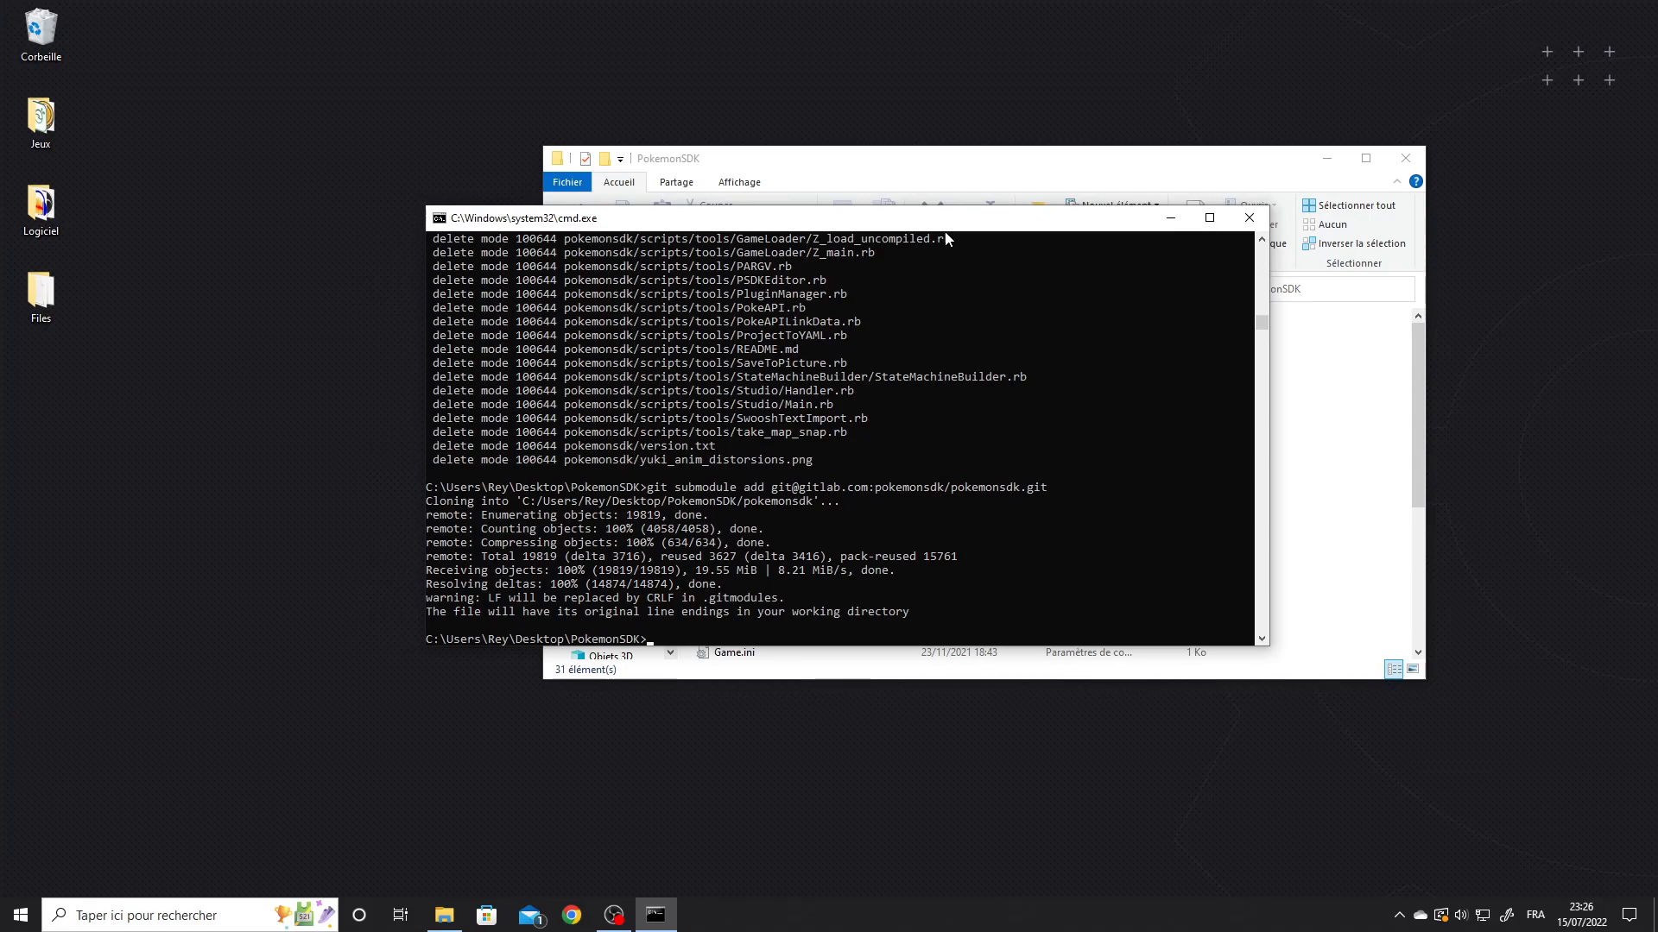
Enter the pokemonsdk folder, check out the development branch, and run git pull
type("cd p")
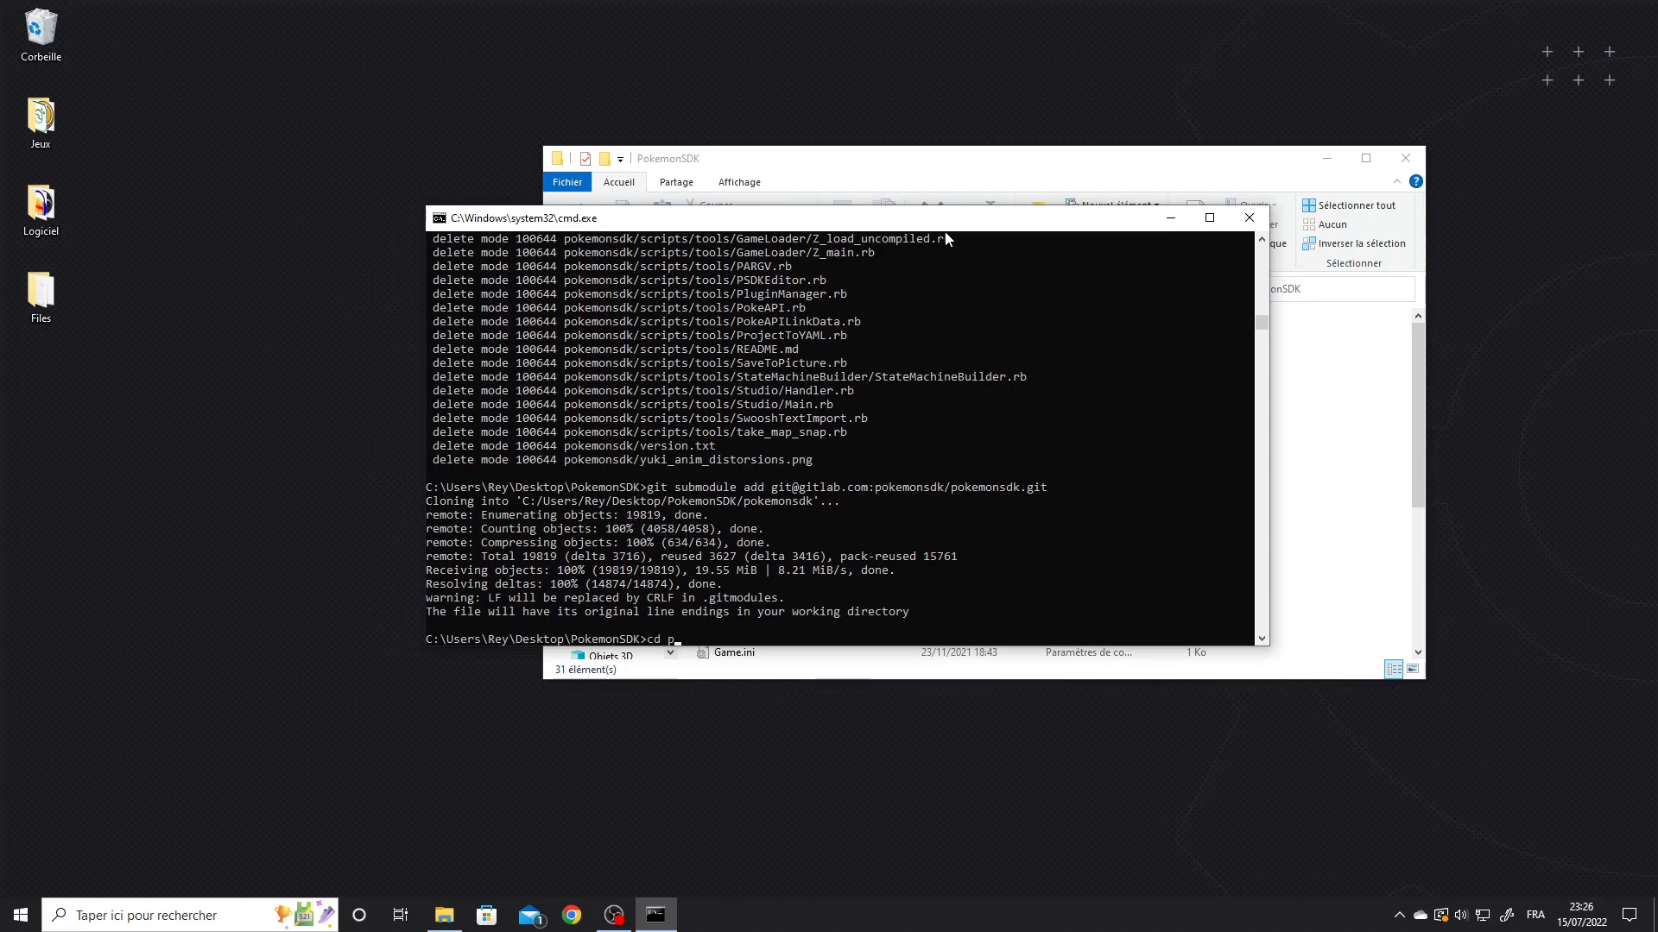
type("okemonsdk")
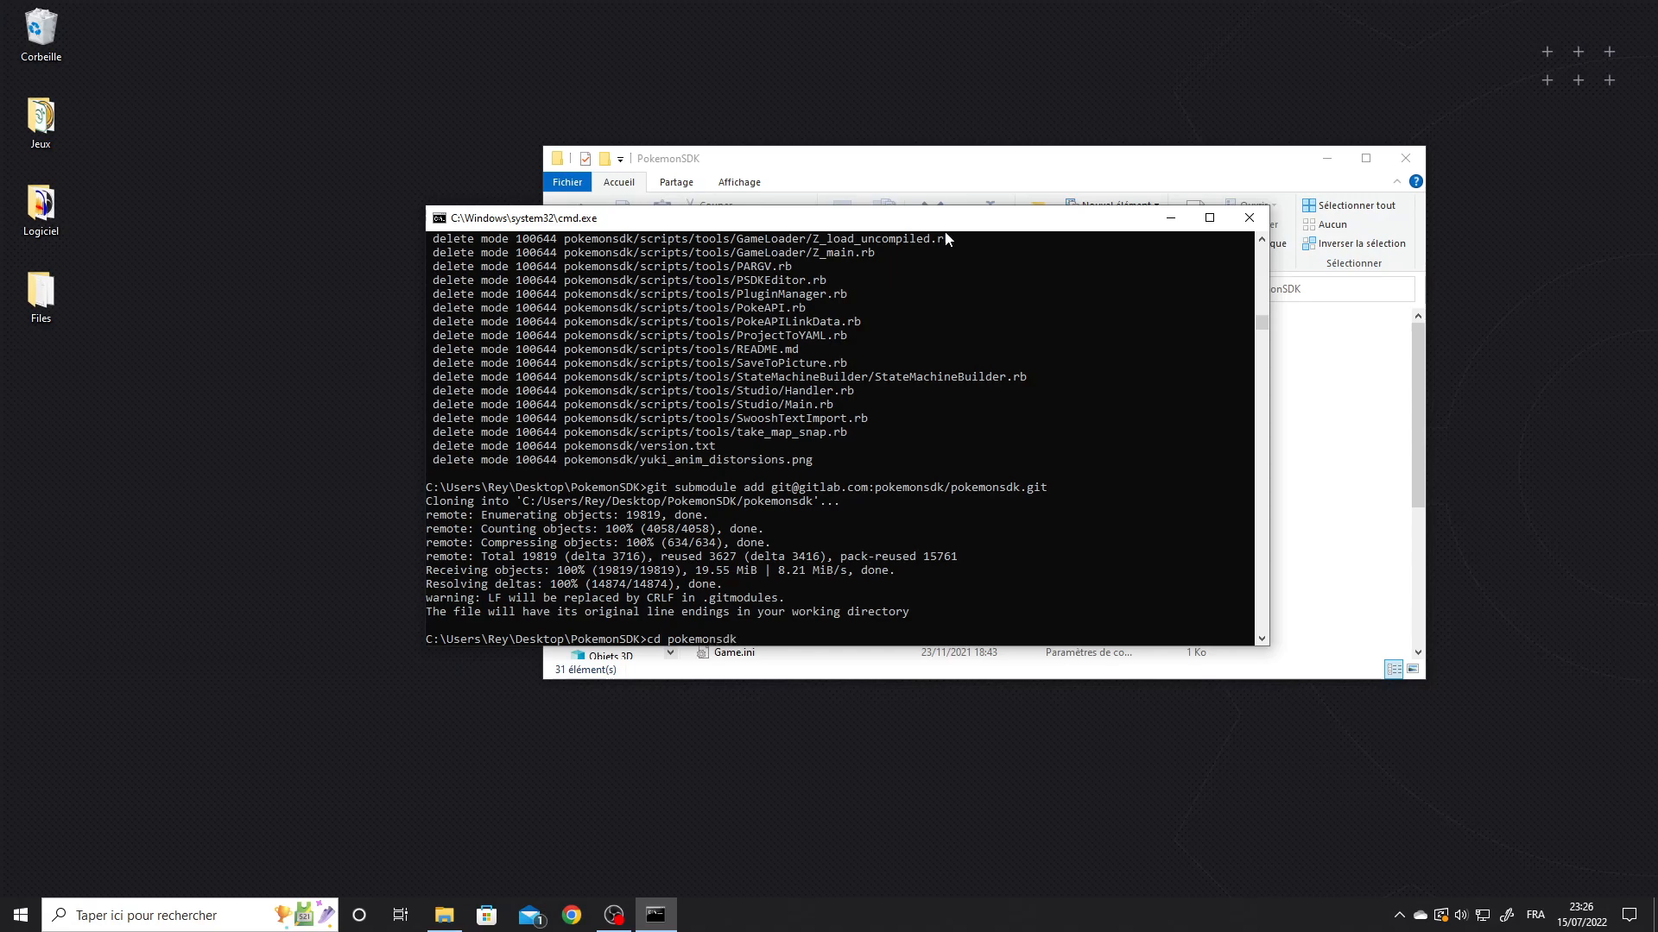
type("git che")
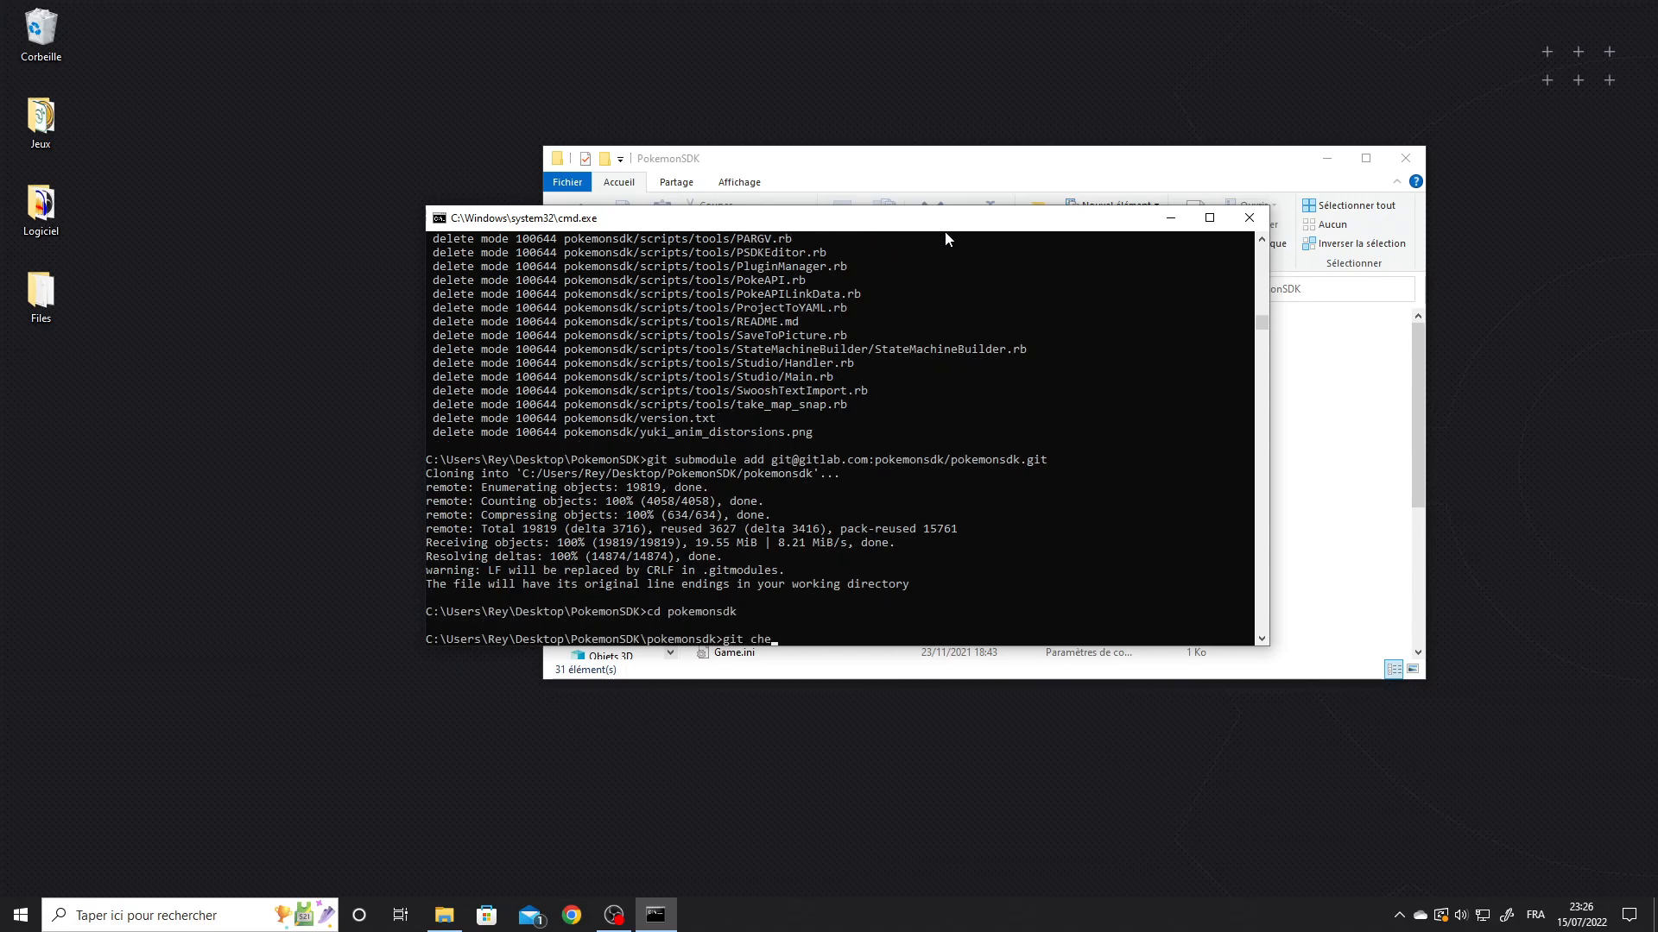
type("ckout")
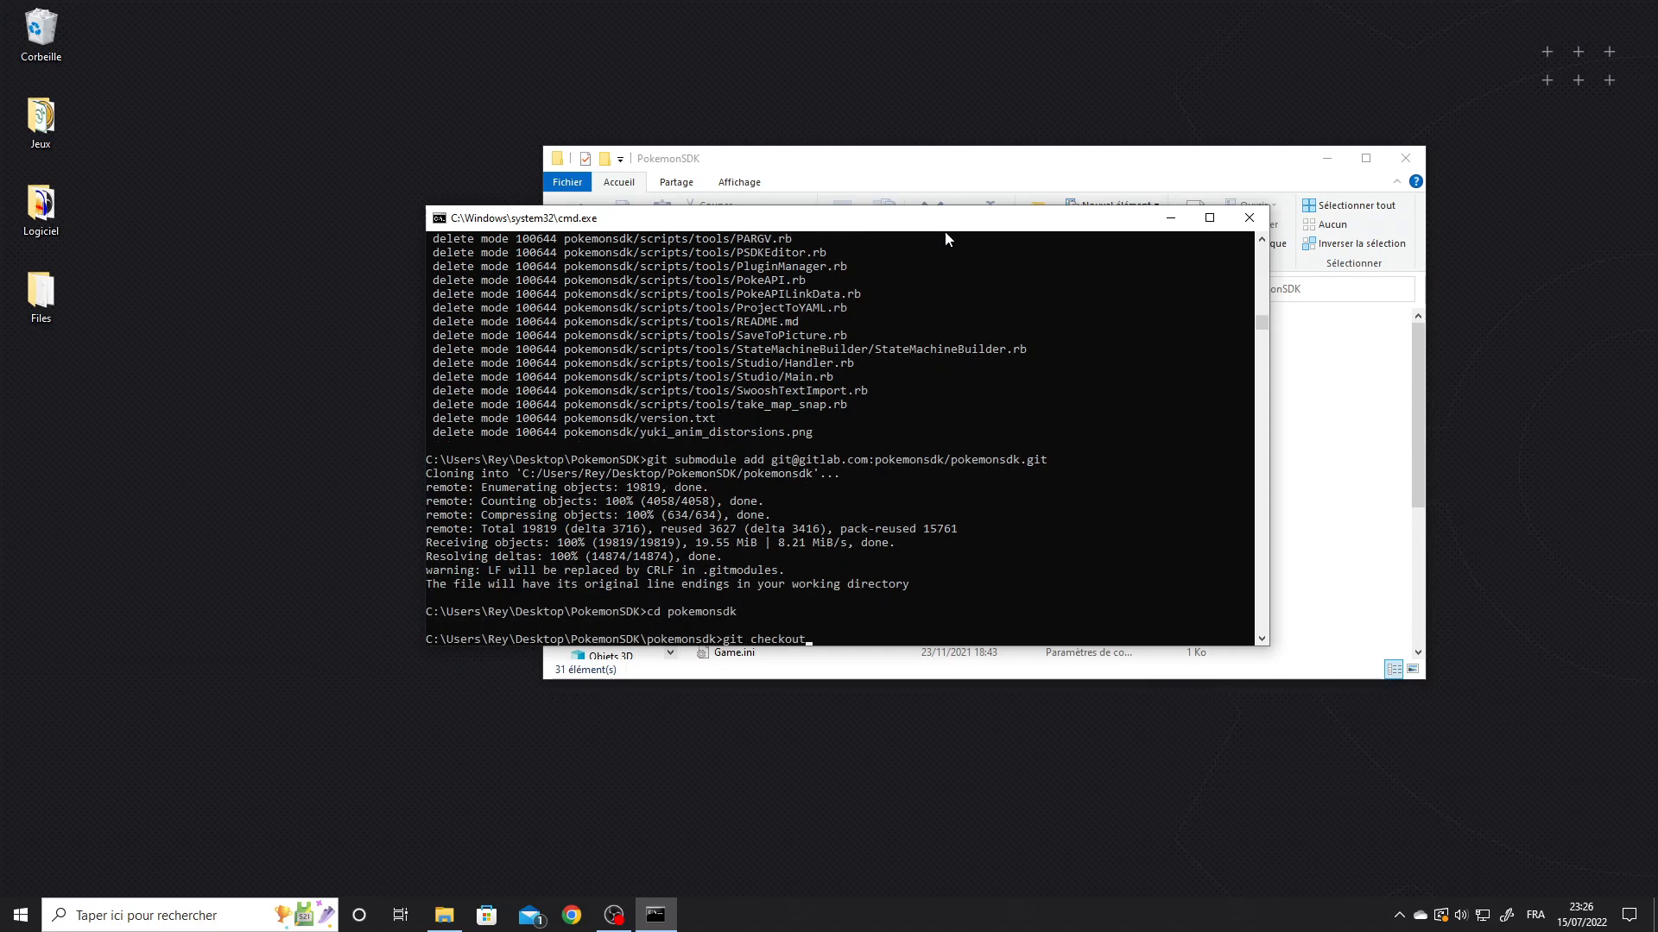
type("development")
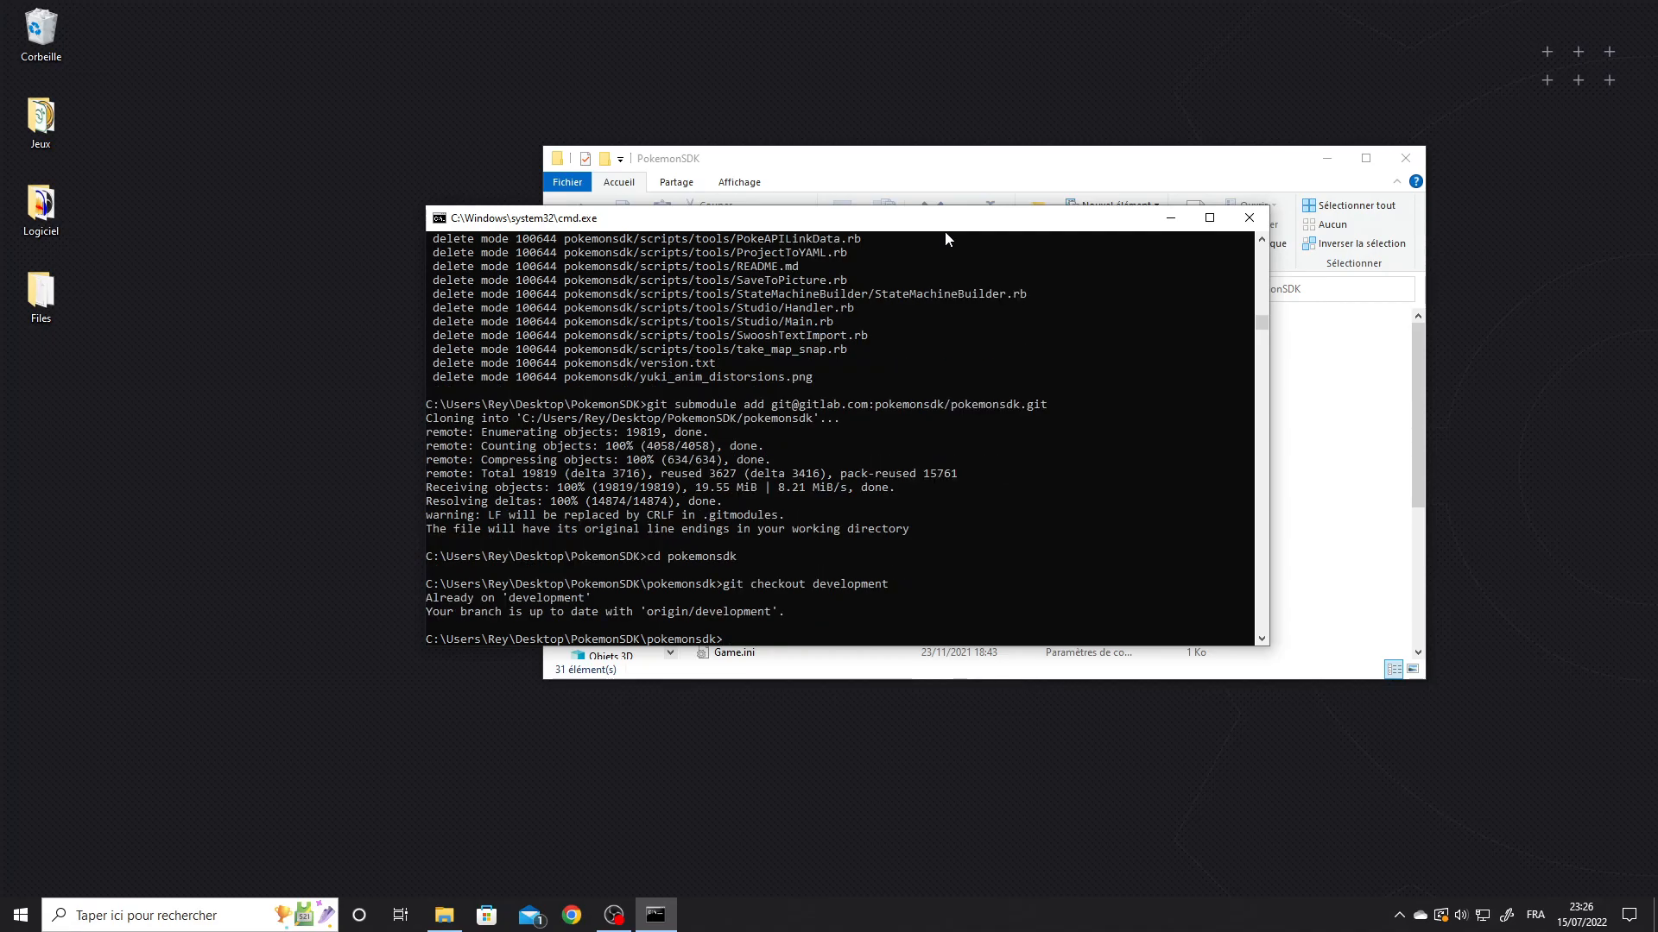
type("git pull")
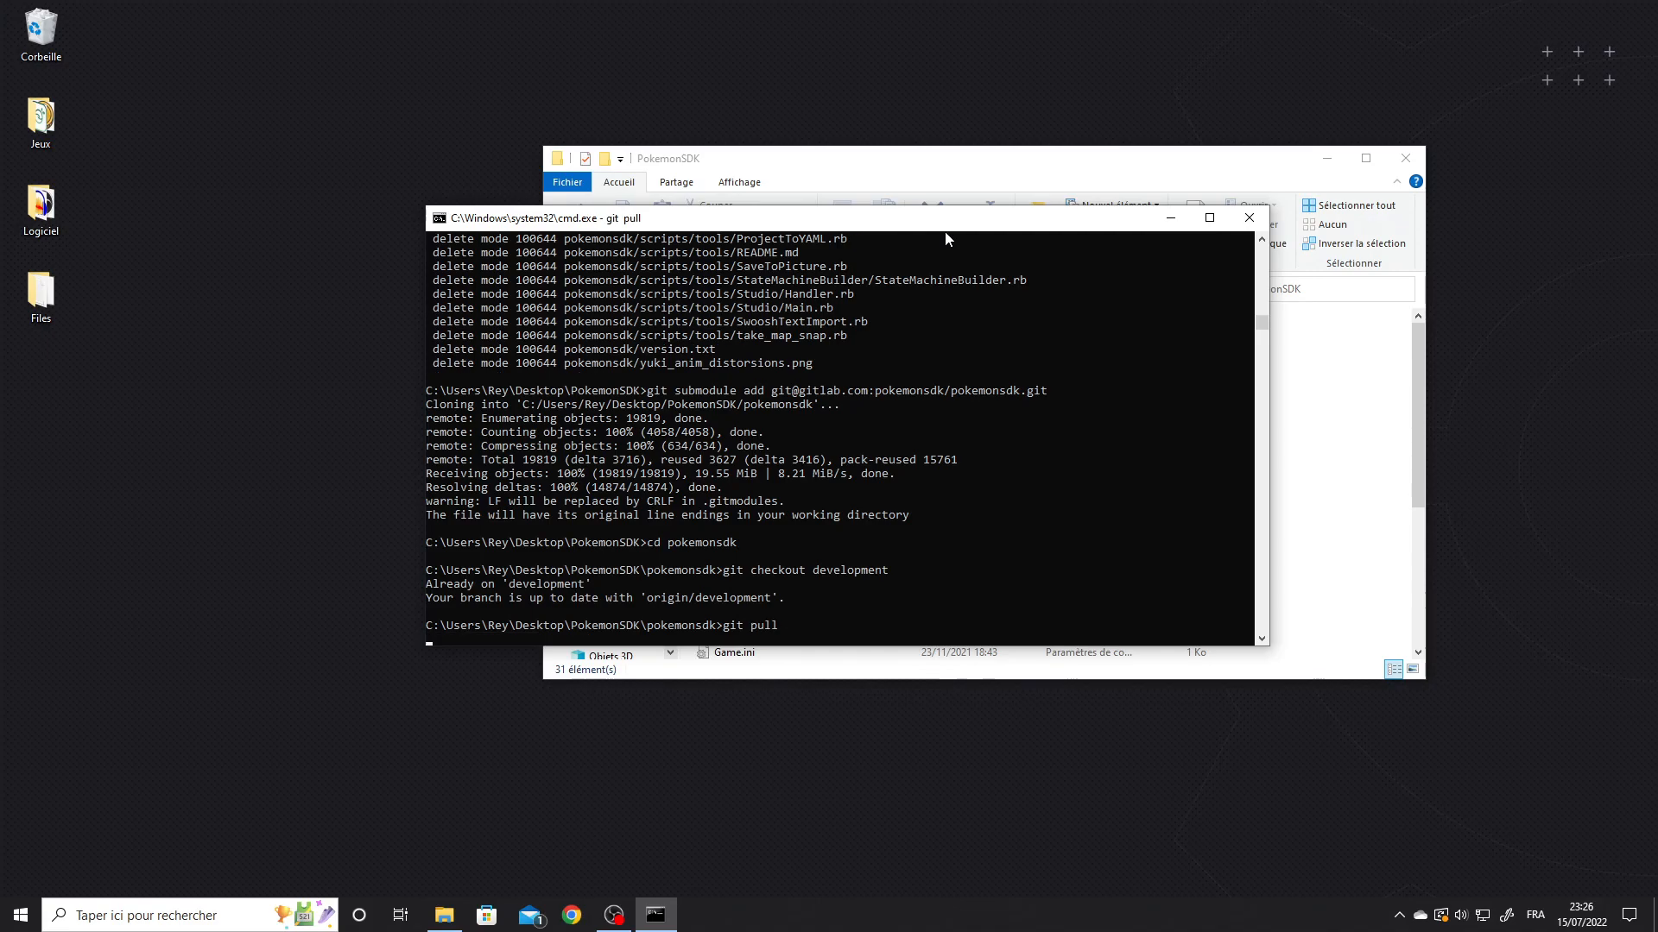
key("Return")
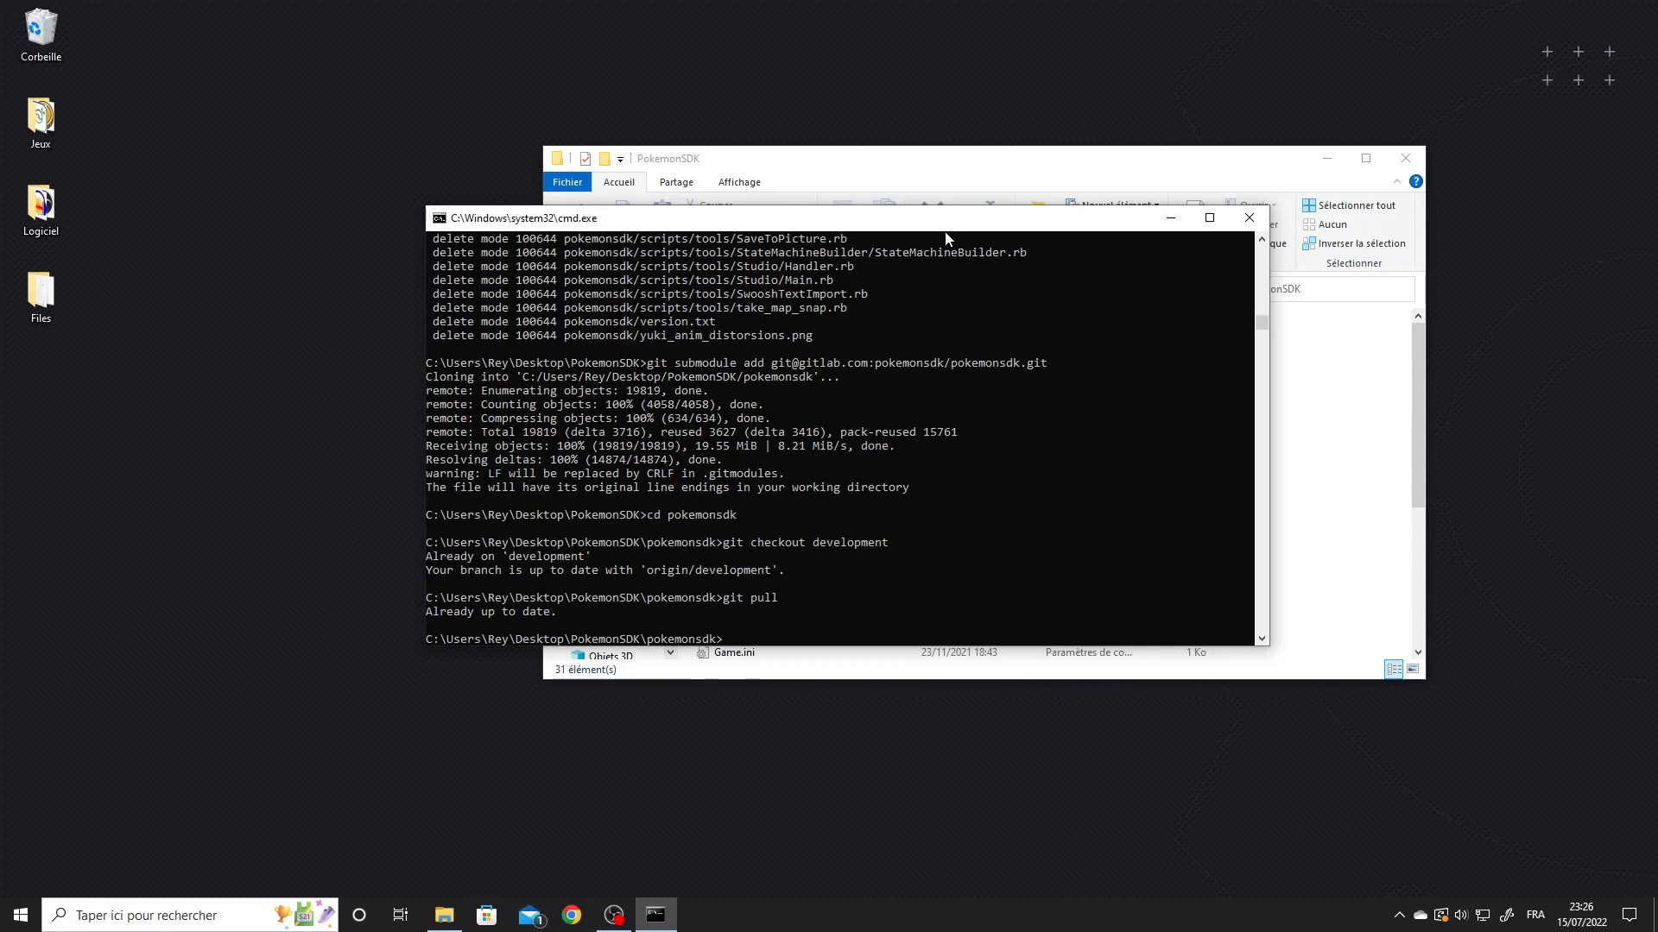
mouse_move(948, 261)
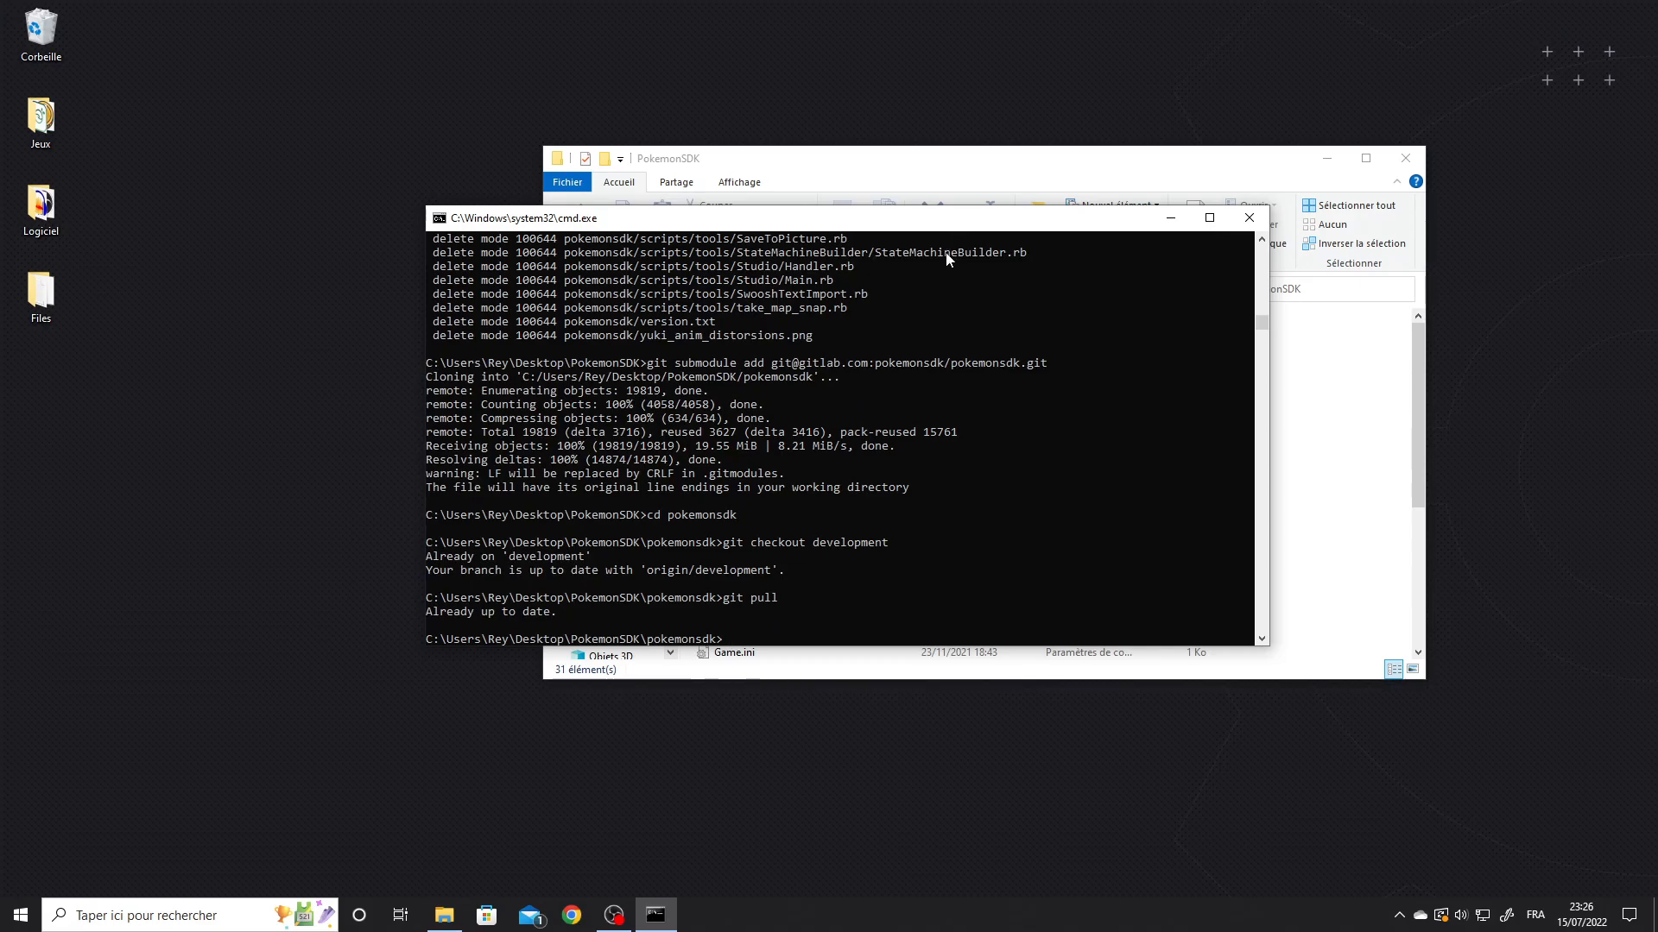
mouse_move(919, 608)
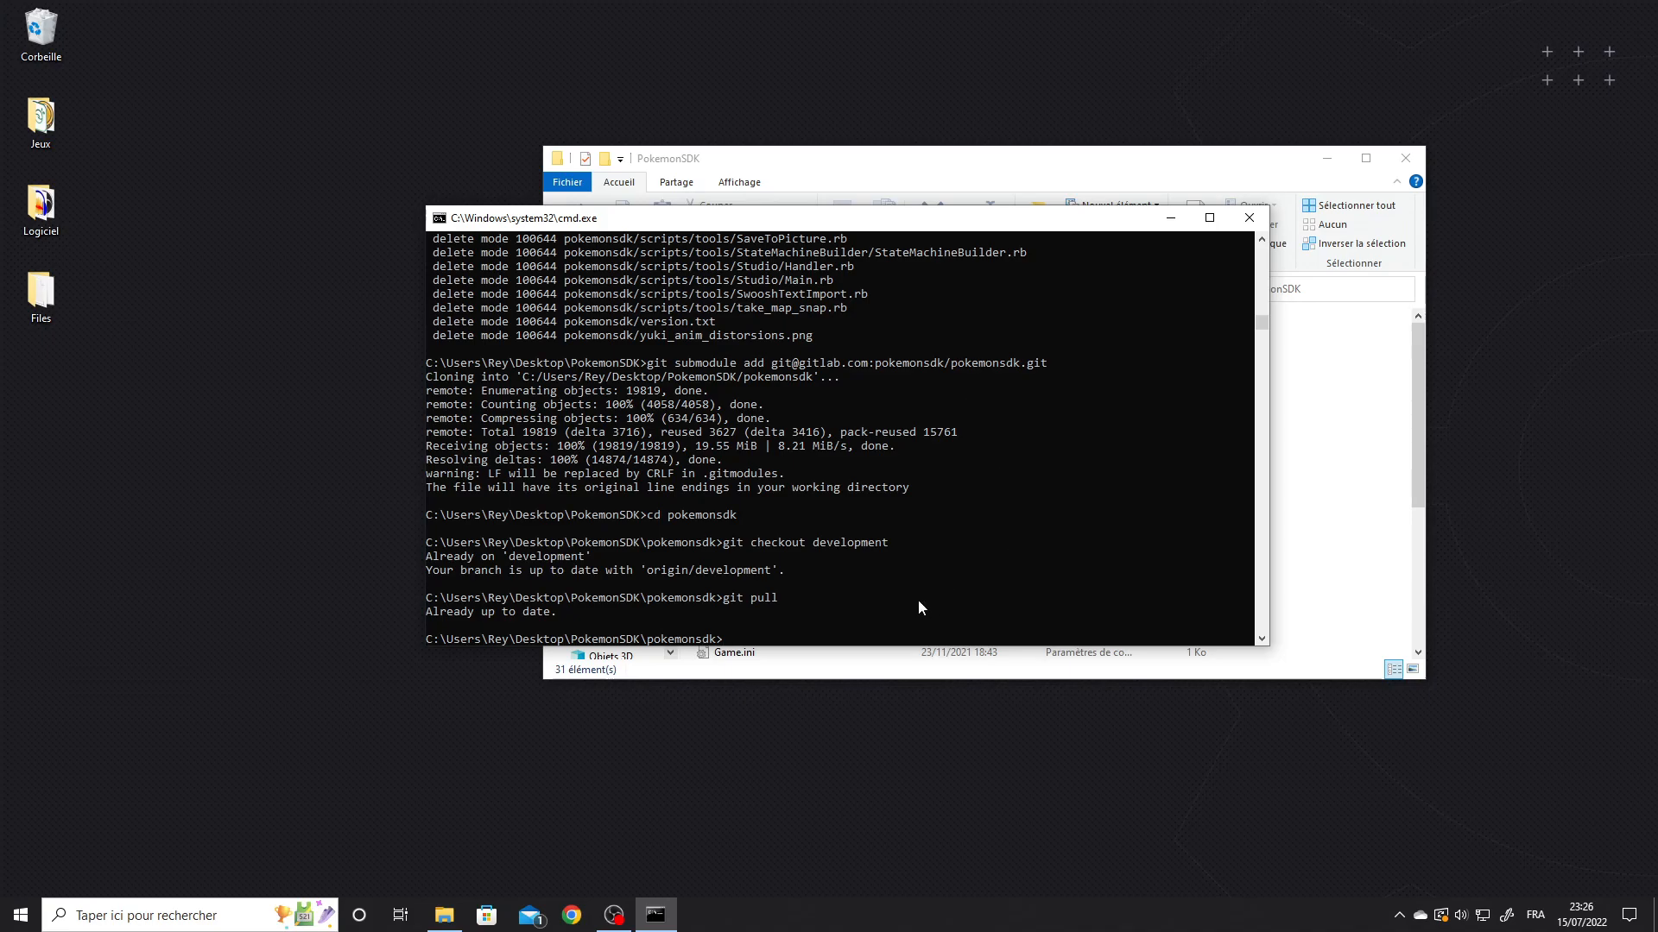
mouse_move(915, 607)
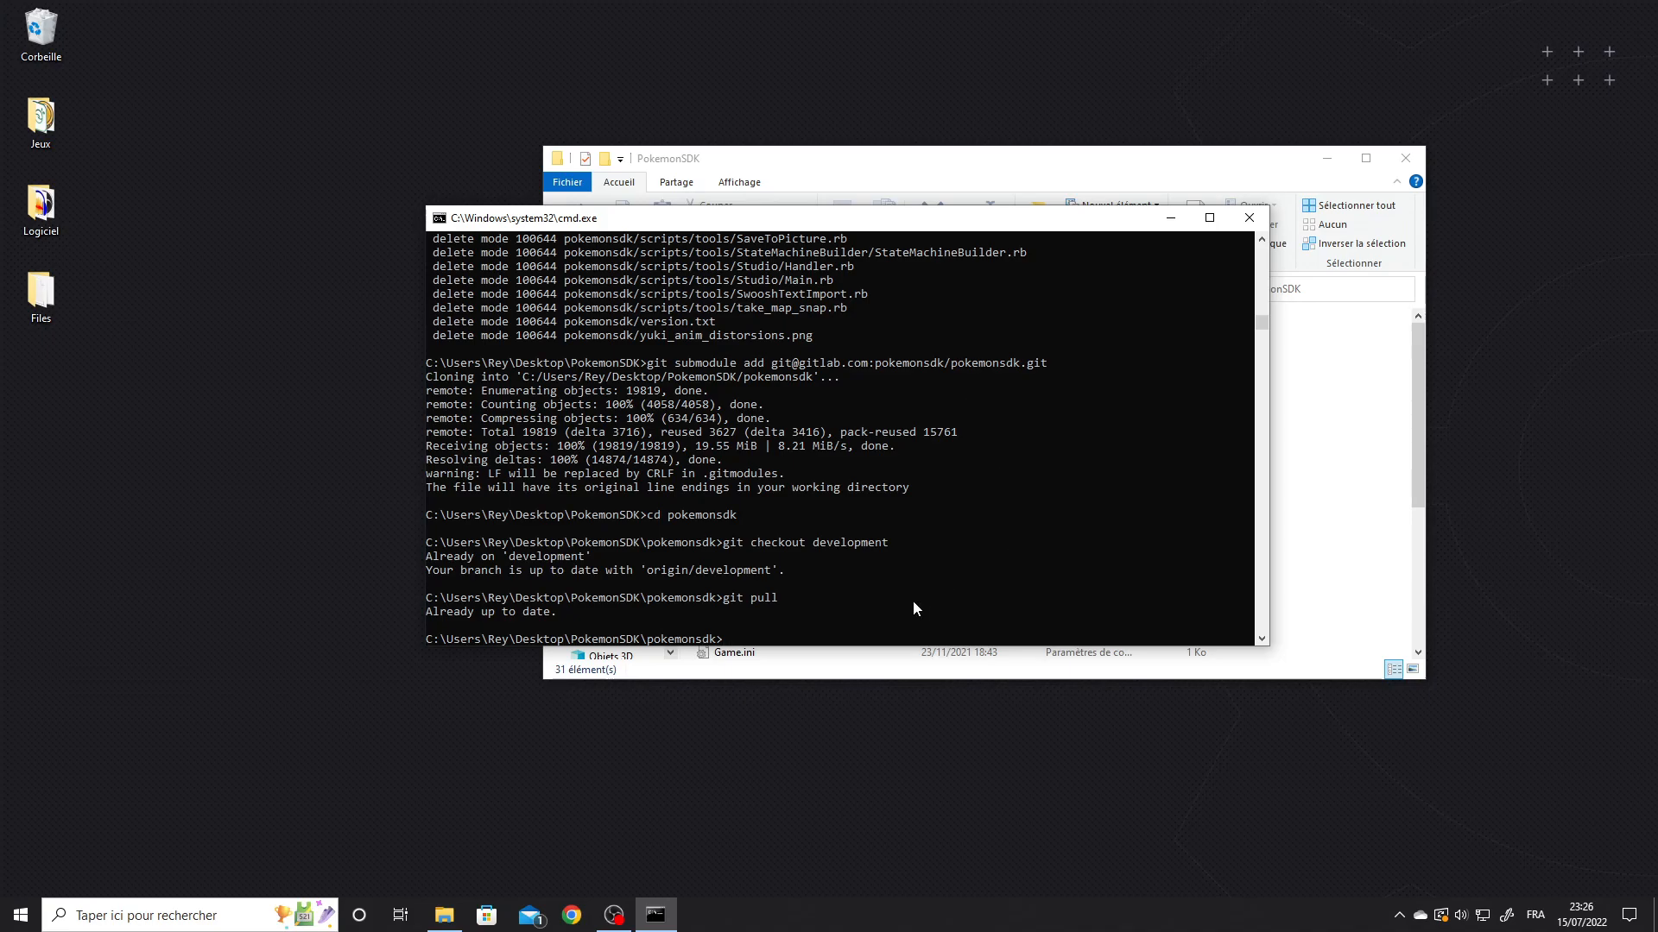